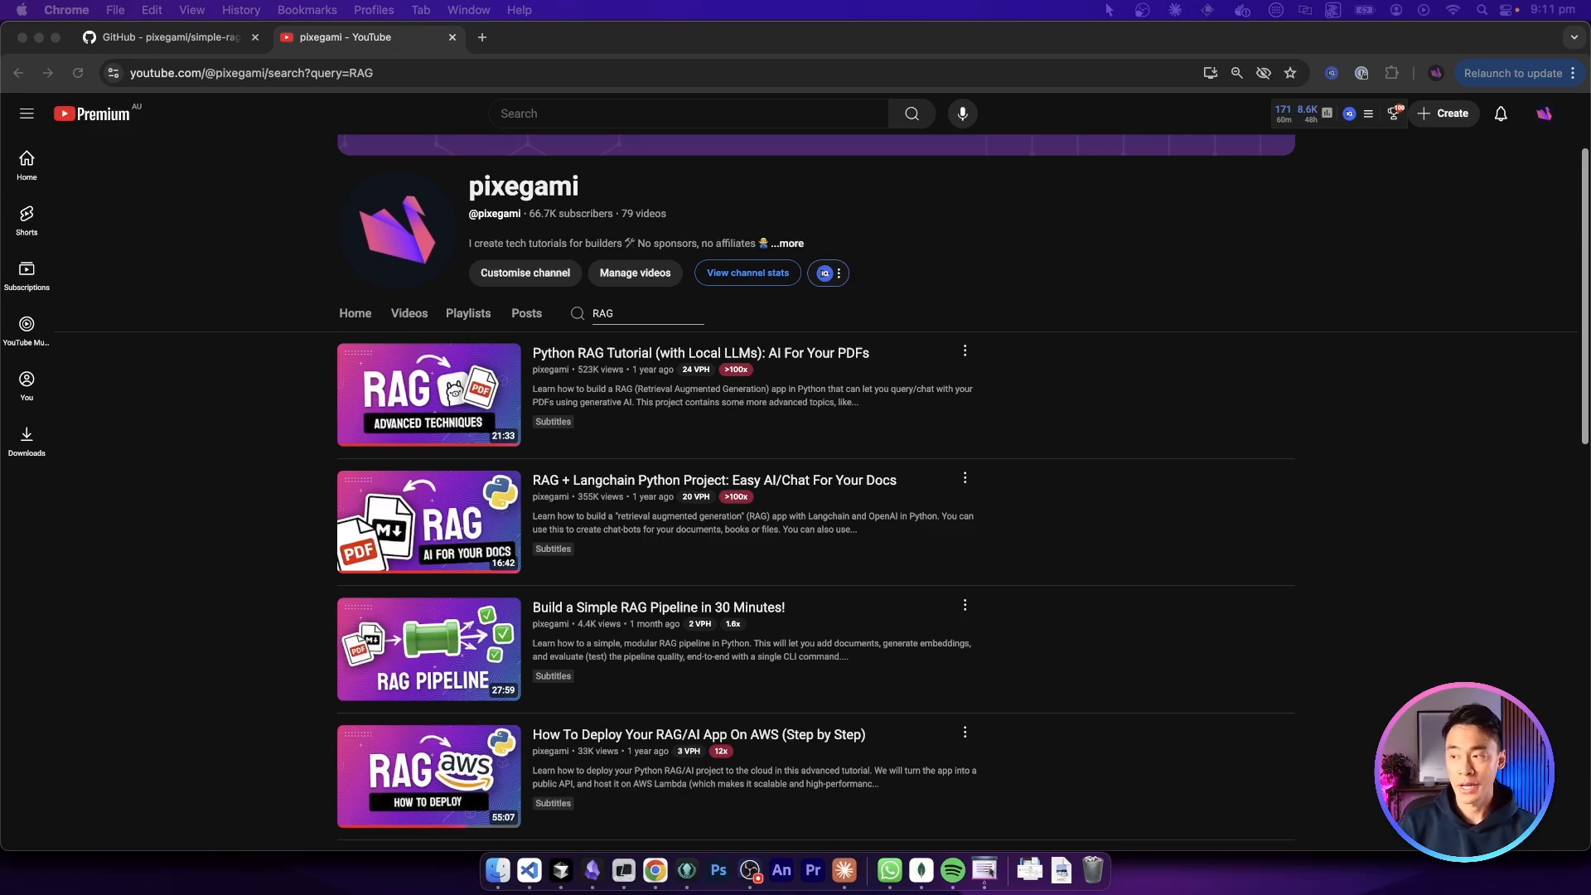
{"action": "mouse_move", "coordinate": [368, 617]}
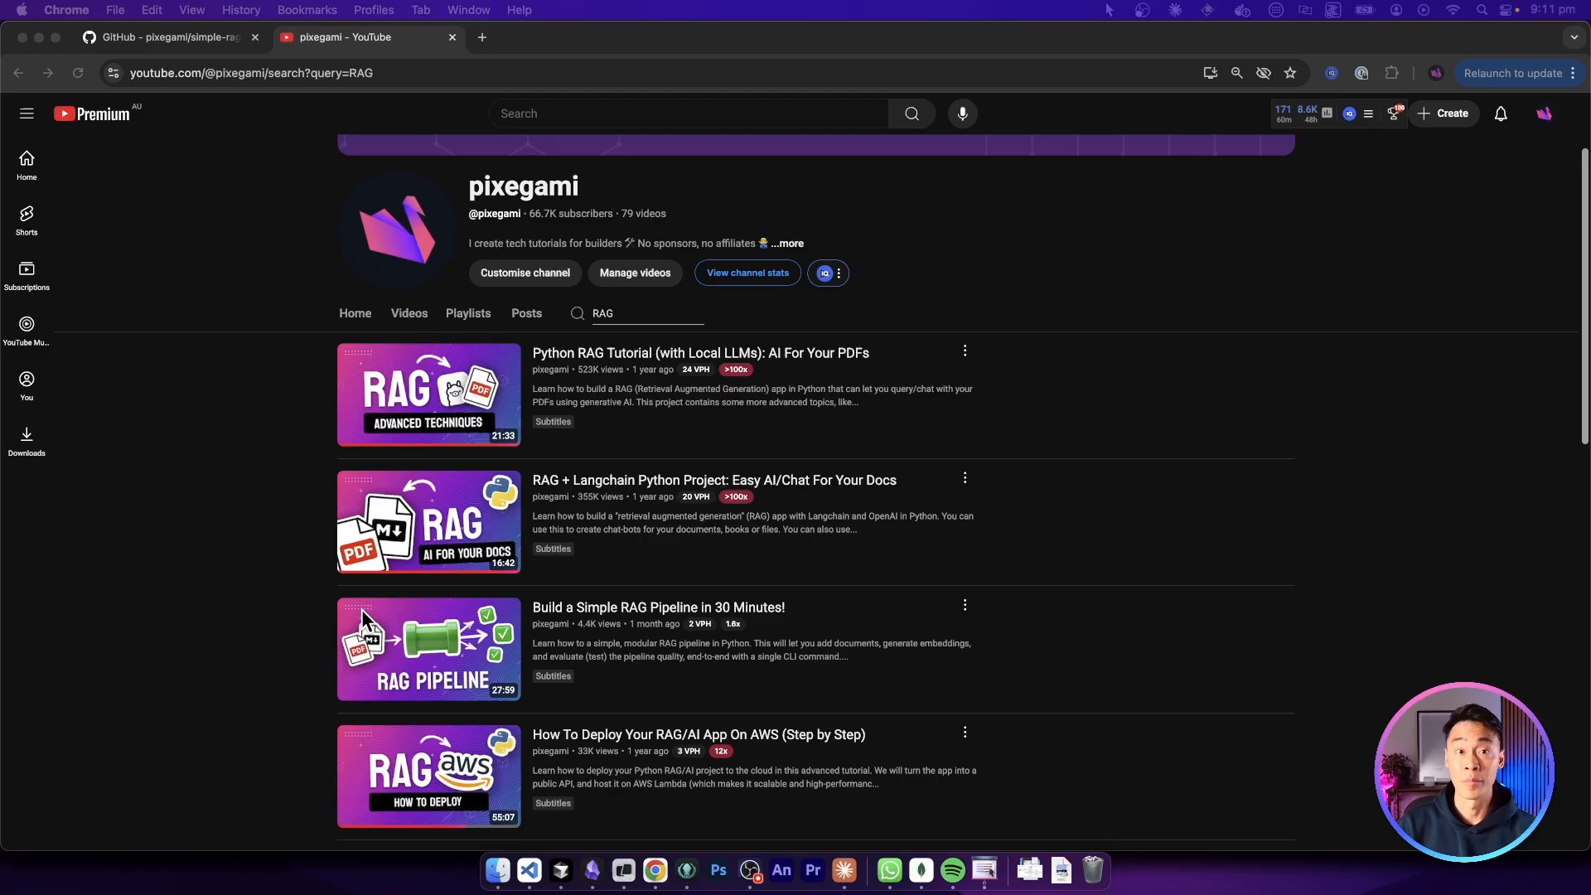
Open rag_pipeline.py from the src/impl file tree to view the RAGPipeline class.
{"action": "left_click", "coordinate": [168, 36]}
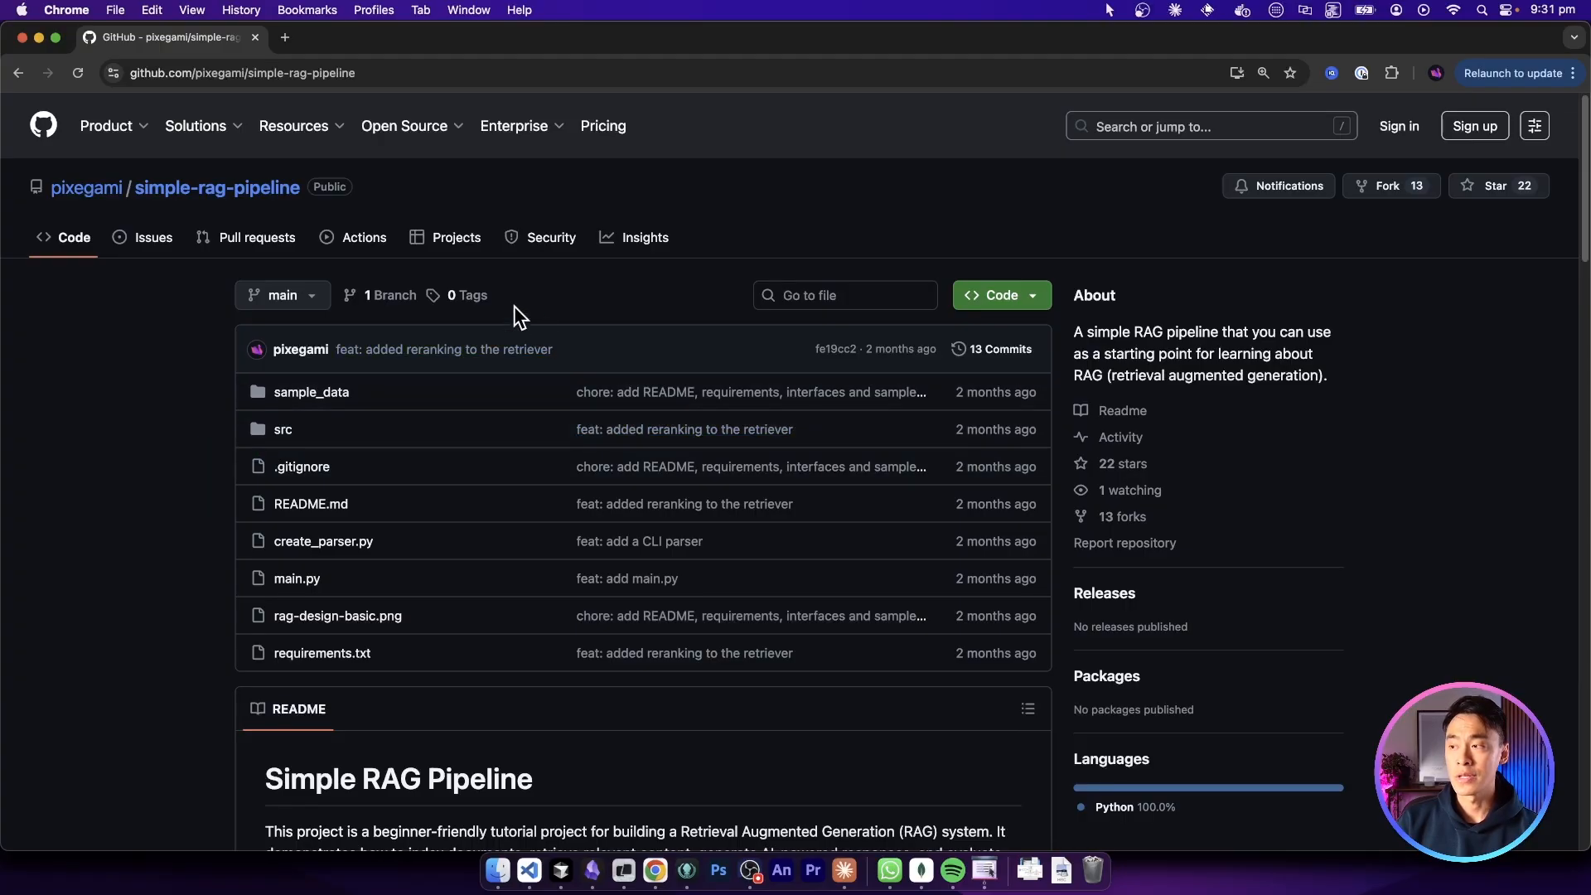
{"action": "mouse_move", "coordinate": [543, 295]}
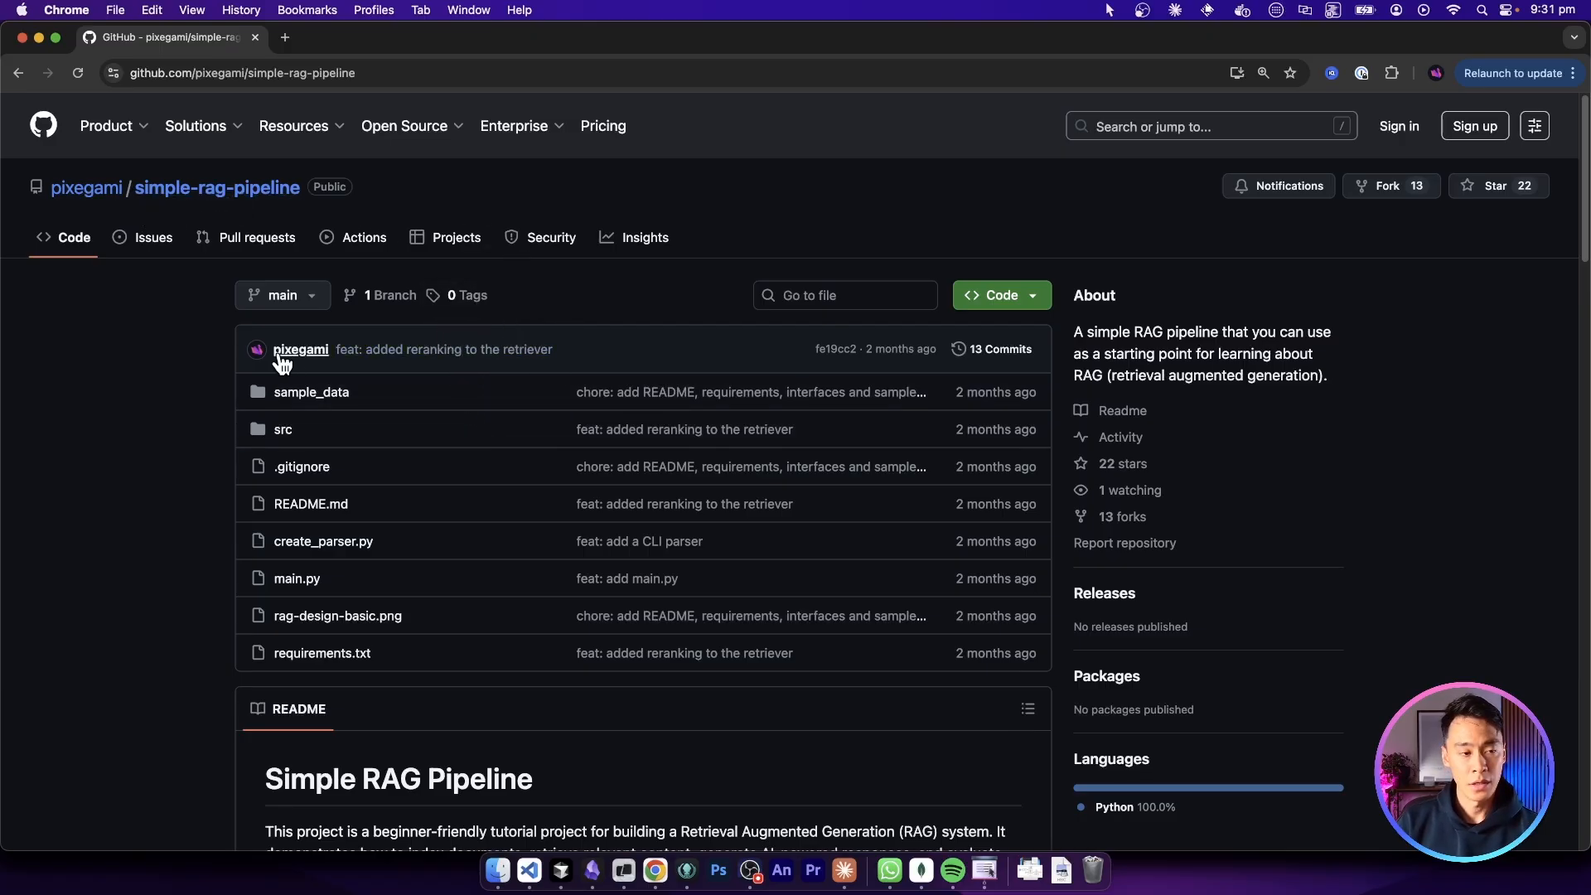
{"action": "mouse_move", "coordinate": [411, 504]}
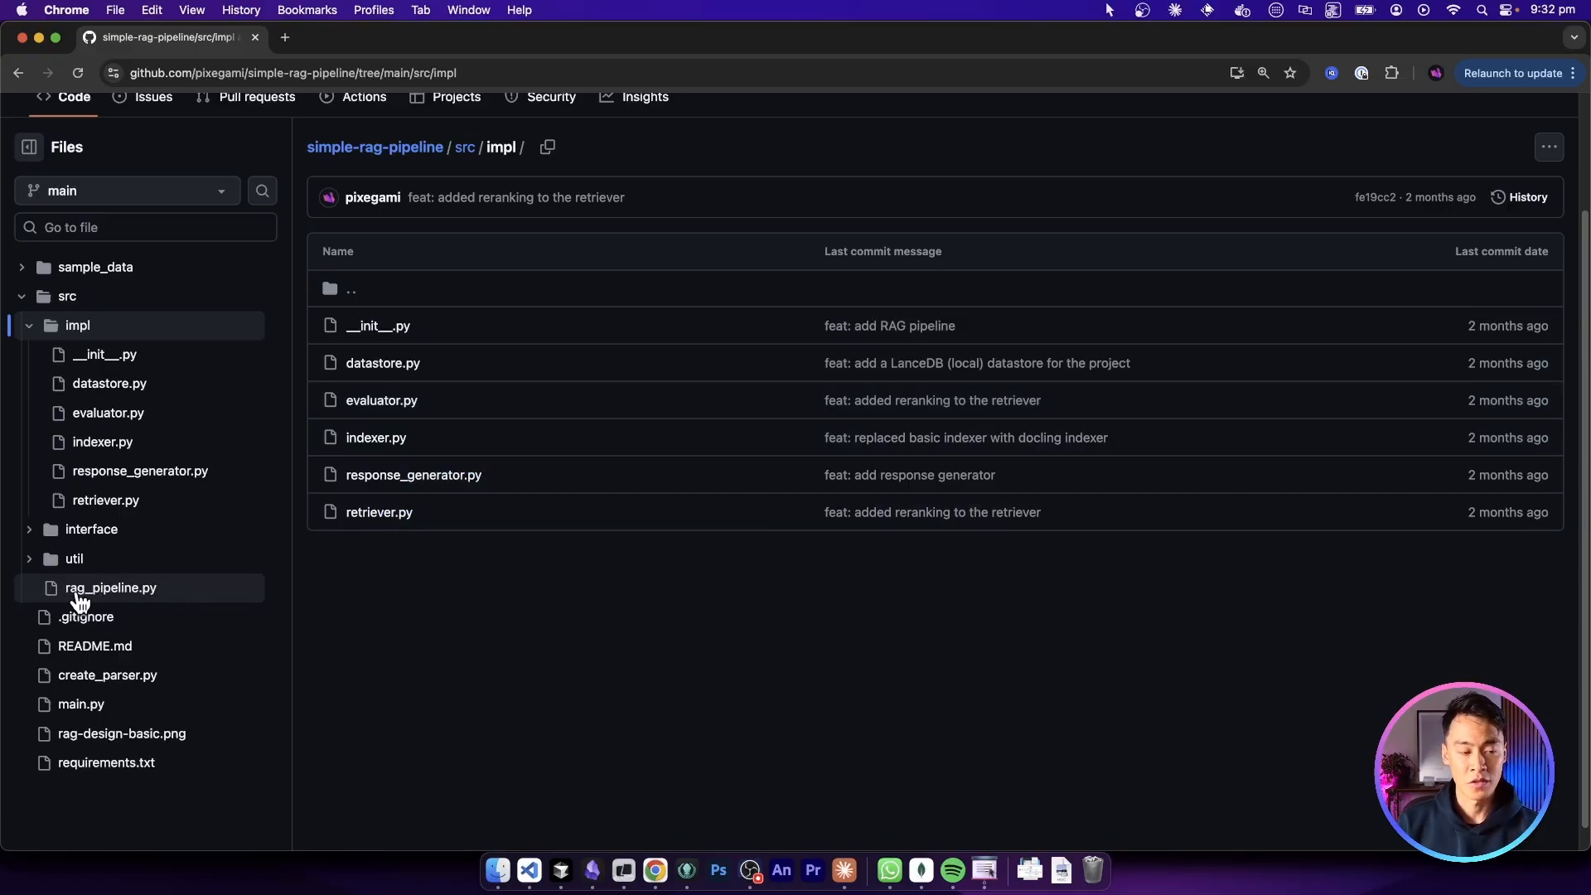
{"action": "left_click", "coordinate": [109, 587]}
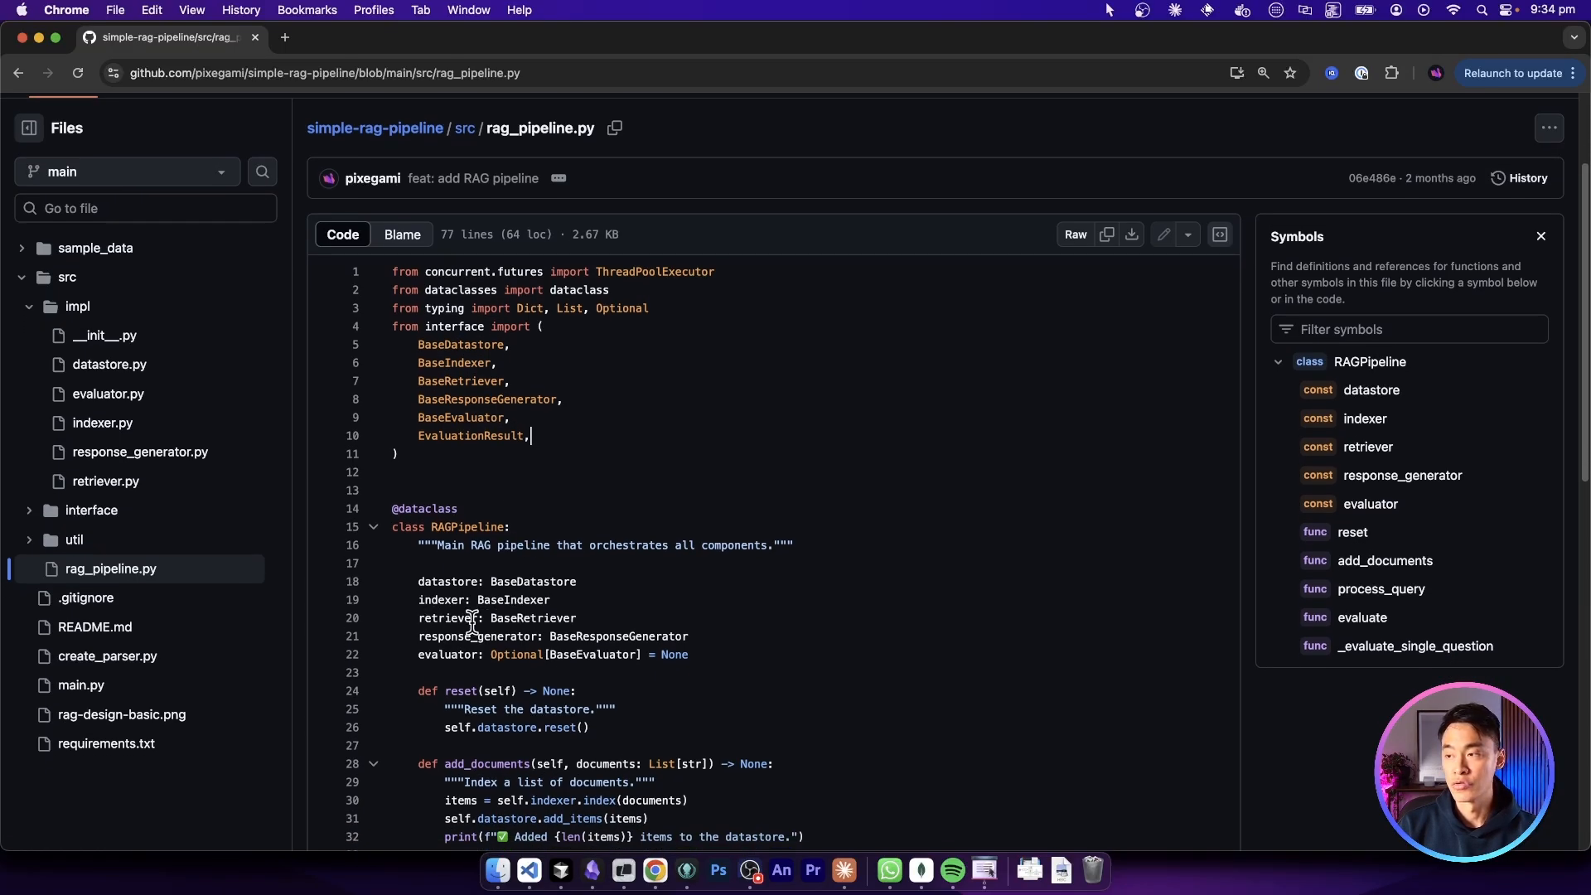
{"action": "mouse_move", "coordinate": [726, 546]}
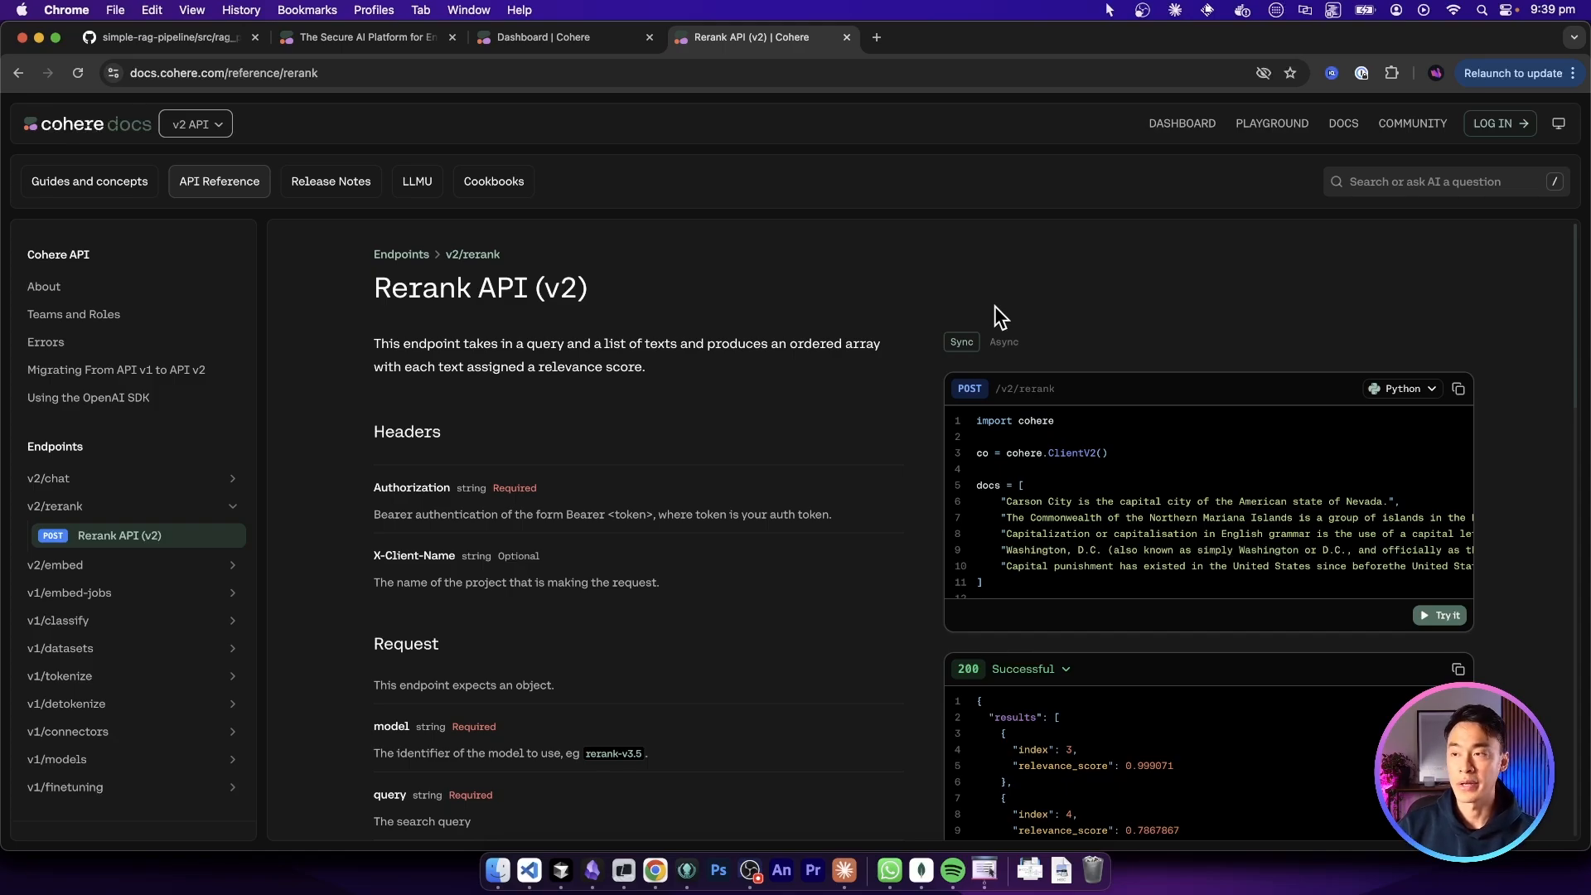
{"action": "mouse_move", "coordinate": [855, 497]}
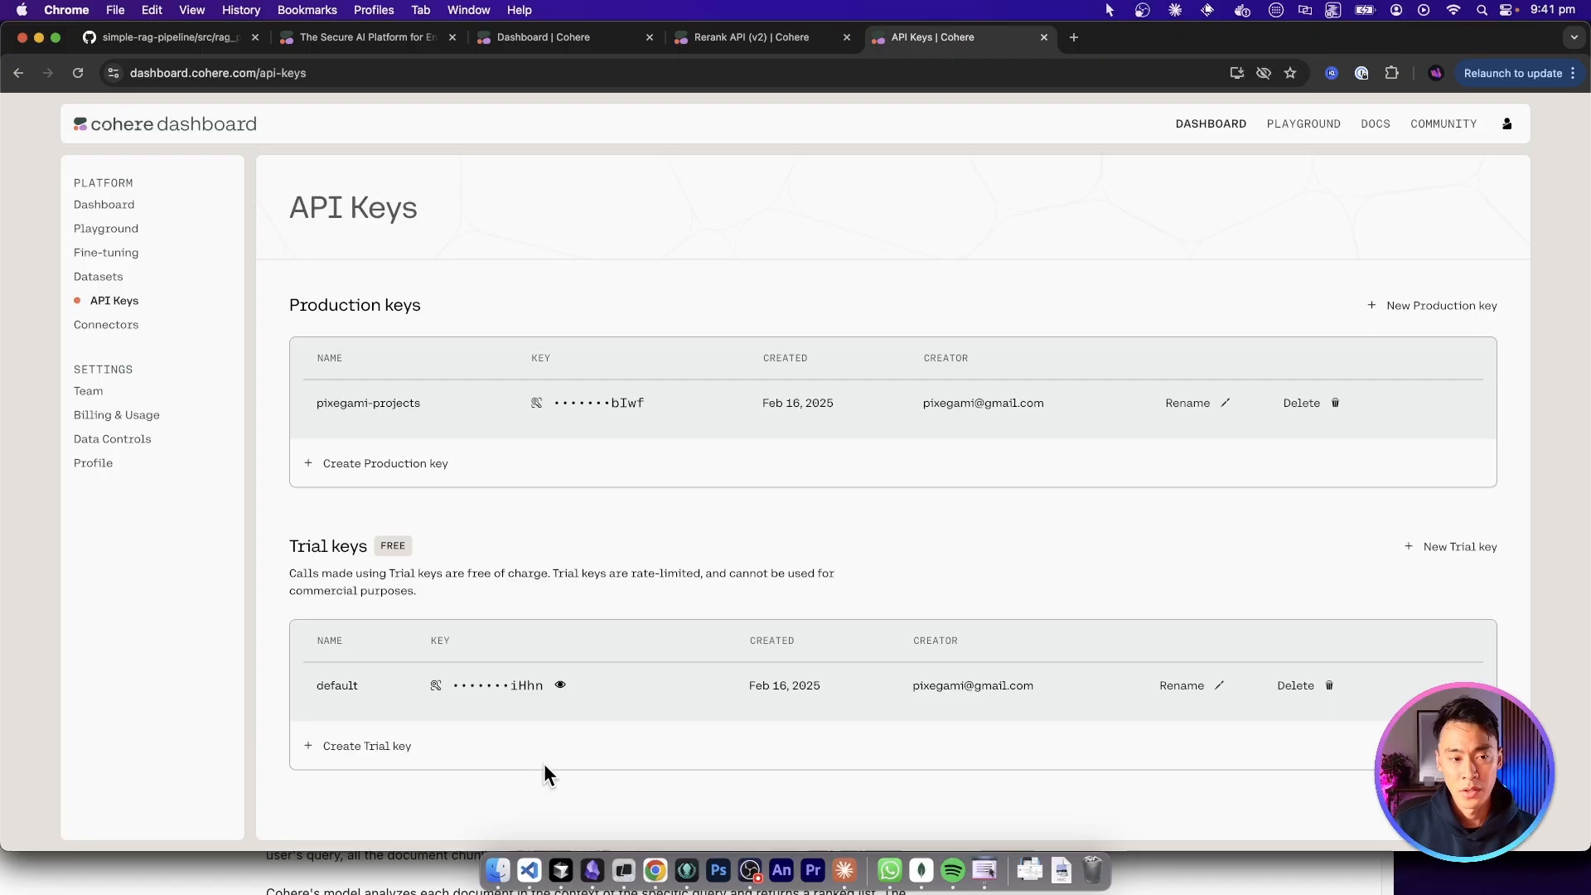
{"action": "mouse_move", "coordinate": [593, 285]}
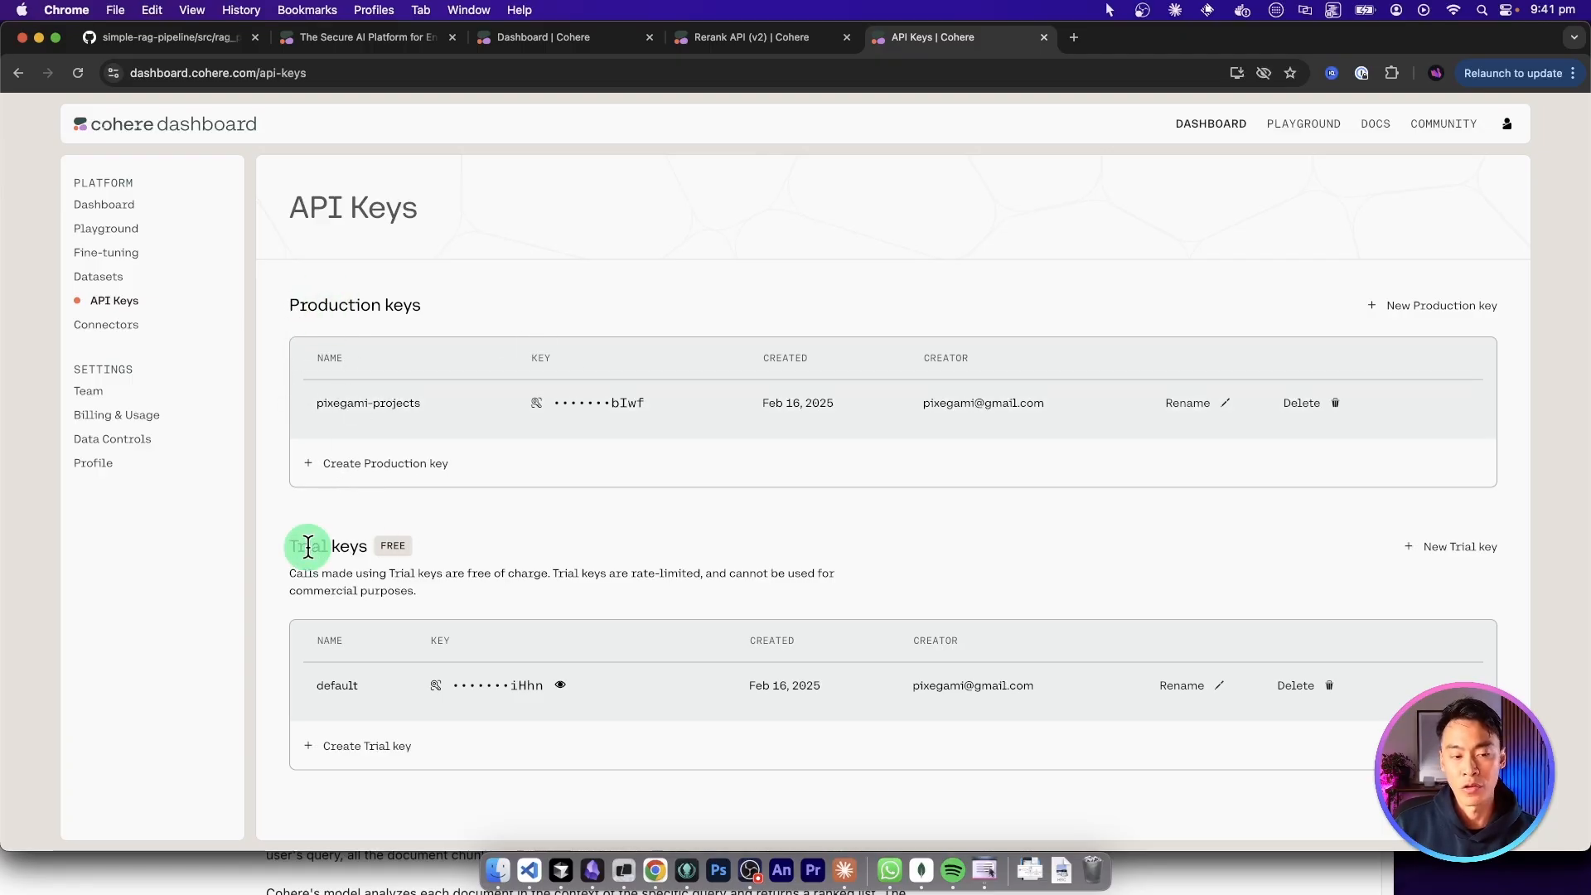
Highlight the Trial keys description on the Cohere API Keys page.
{"action": "left_click_drag", "start_coordinate": [305, 545], "coordinate": [512, 568]}
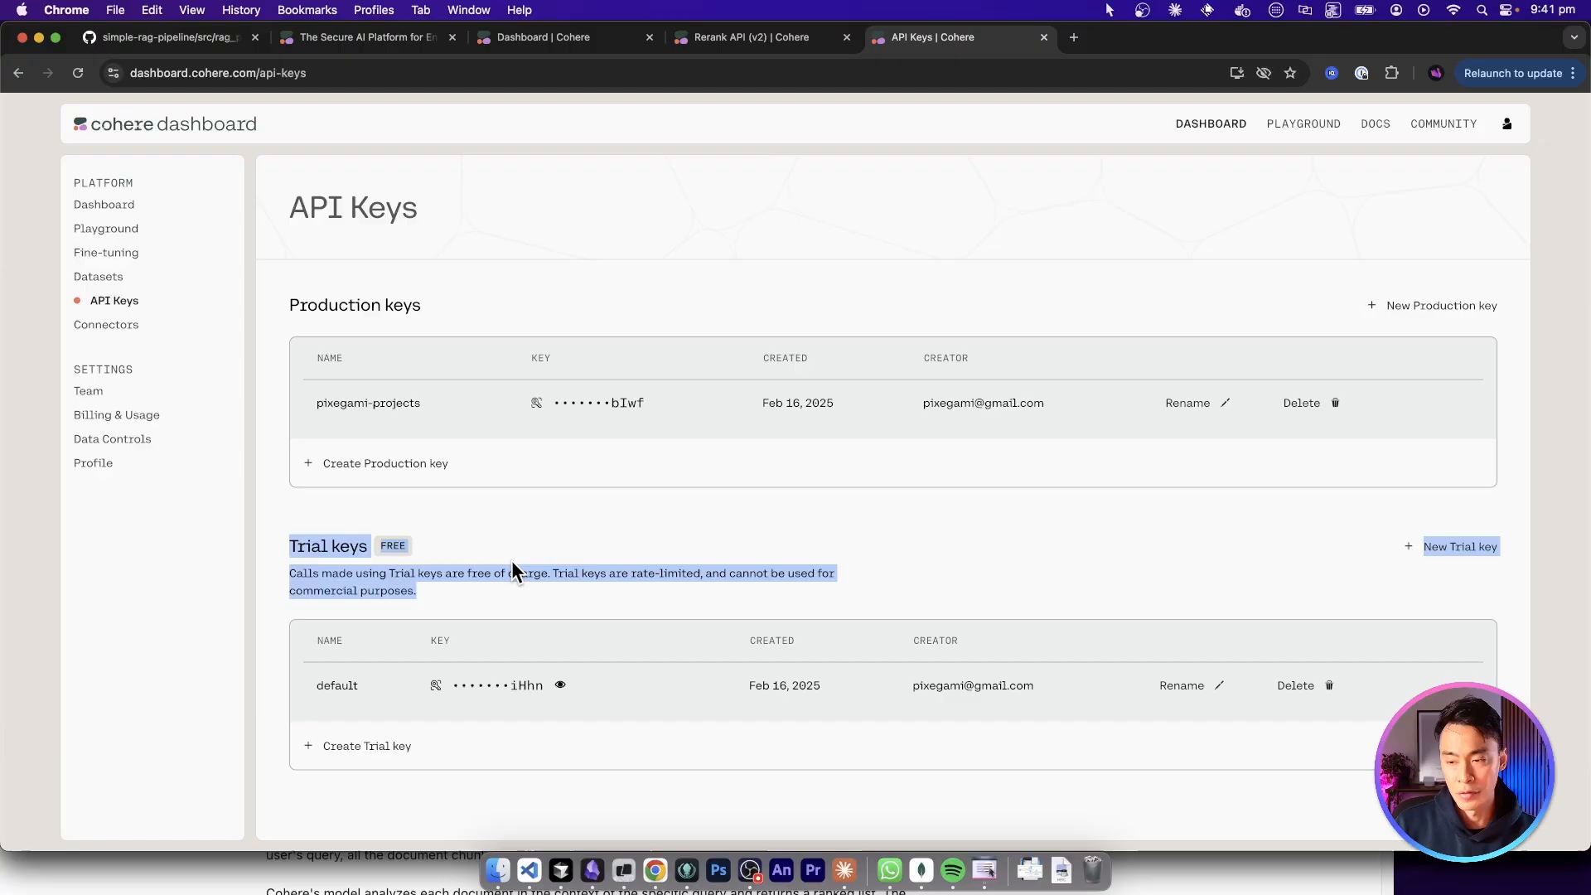
{"action": "left_click", "coordinate": [491, 593]}
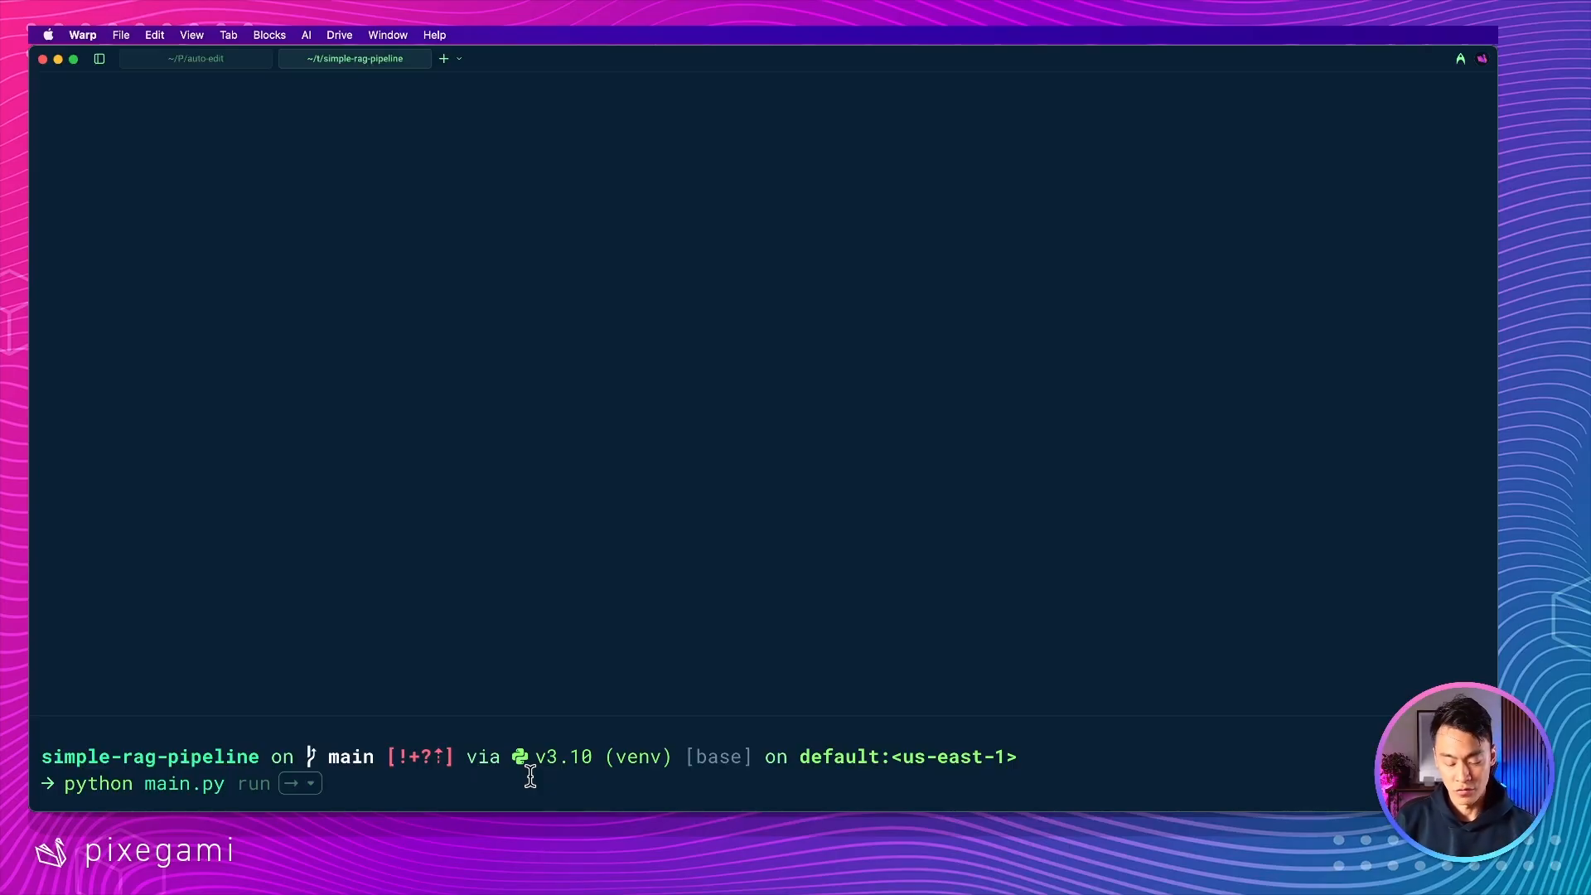
Change the Warp command to python main.py evaluate.
{"action": "type", "text": "evaluate"}
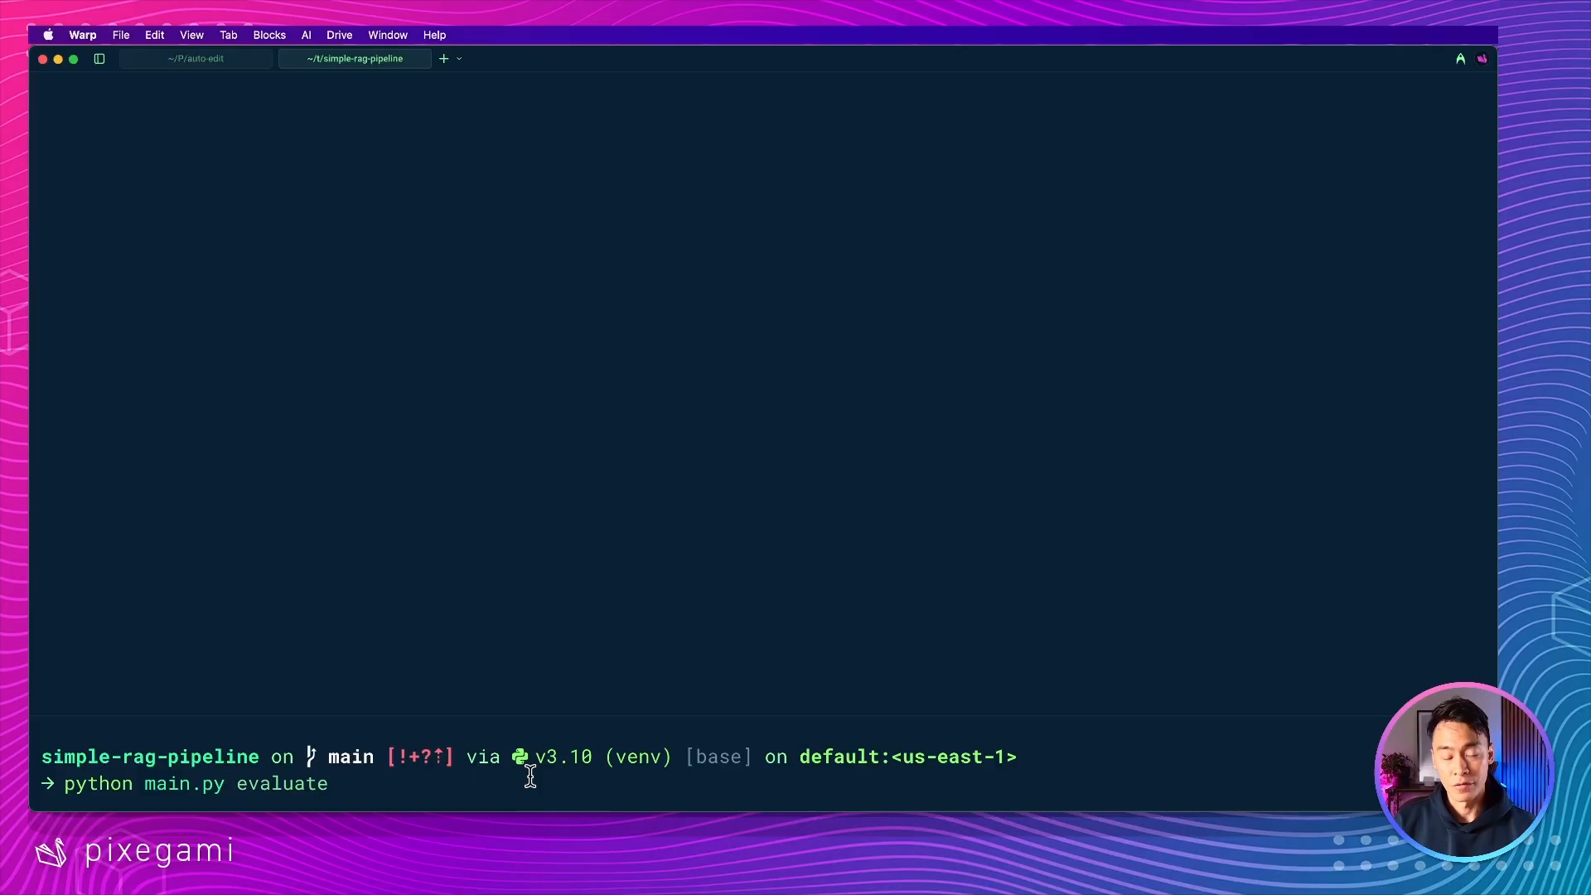
{"action": "mouse_move", "coordinate": [541, 770]}
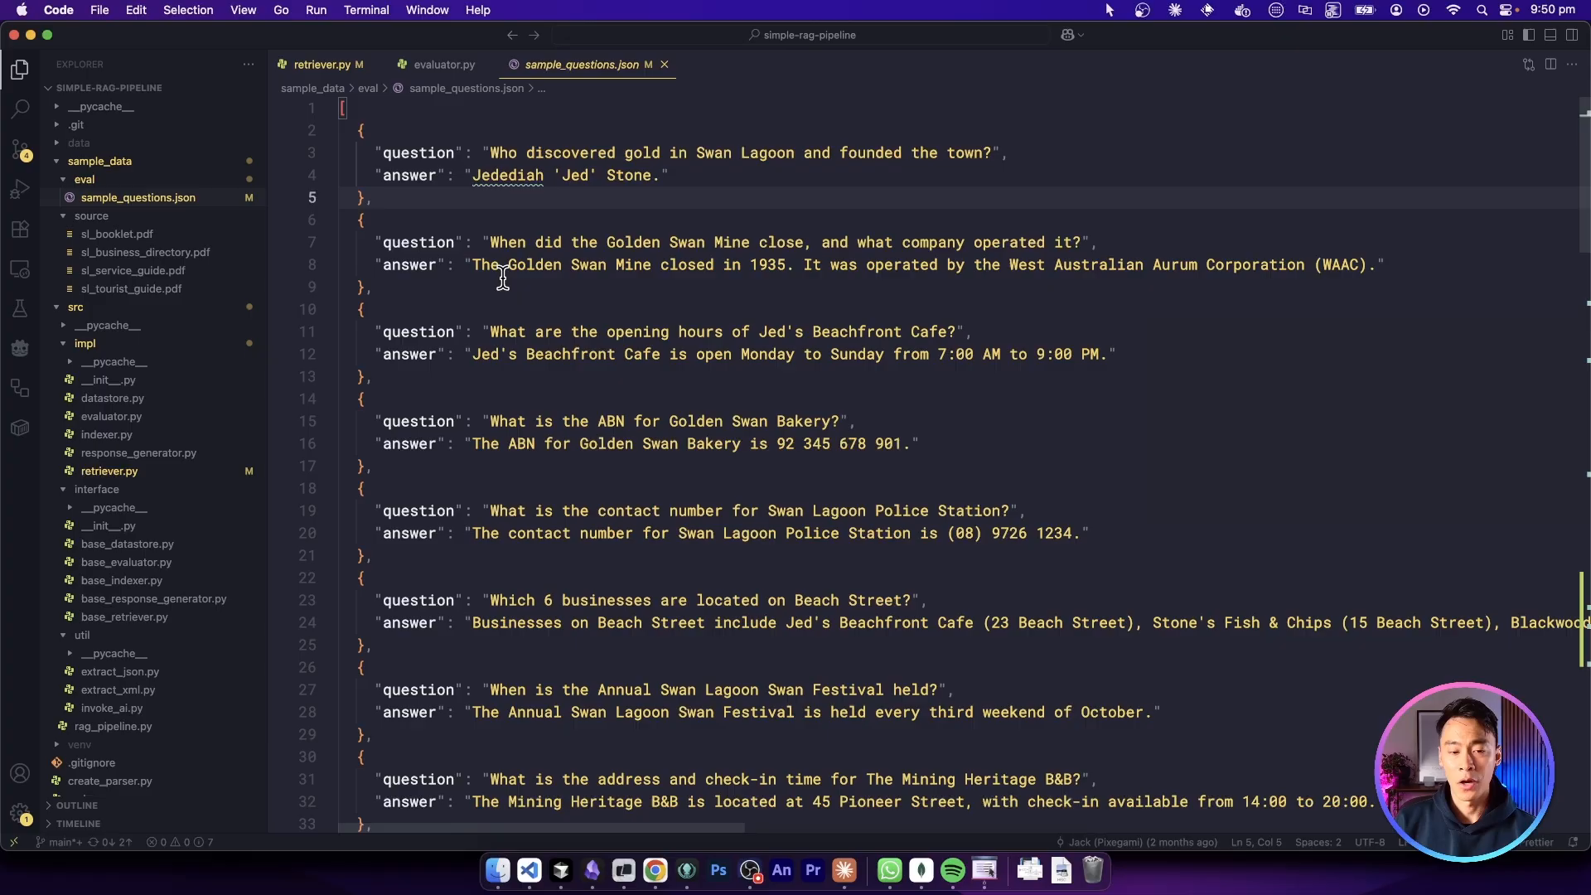
Open sl_business_directory.pdf under sample_data/source and page through its business listings.
{"action": "scroll", "scroll_direction": "down", "scroll_amount": 3}
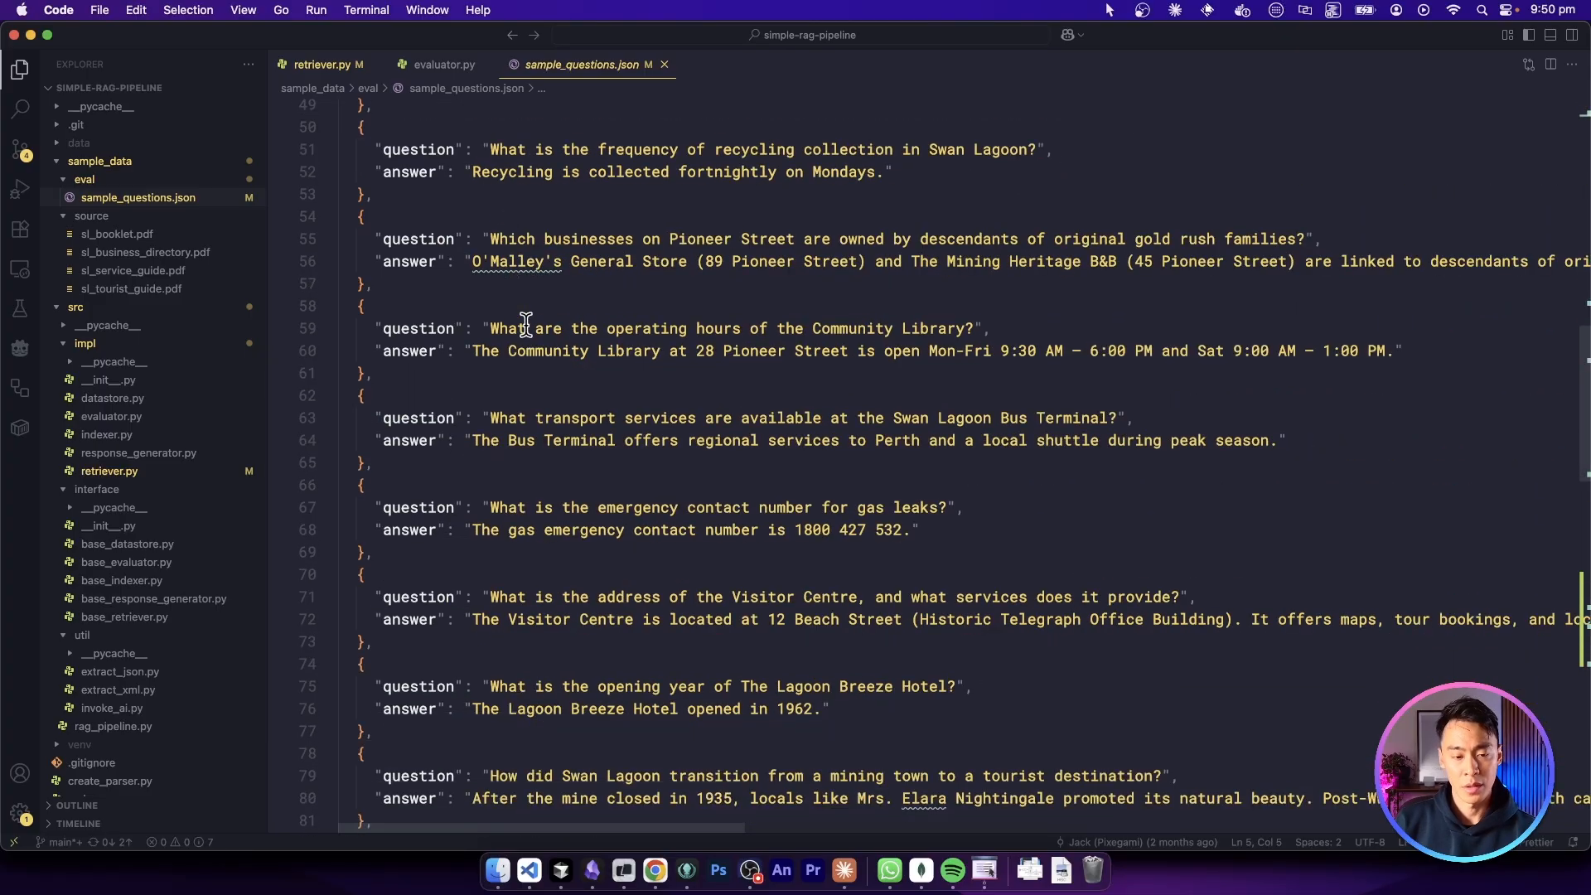
{"action": "scroll", "scroll_direction": "down", "scroll_amount": 3}
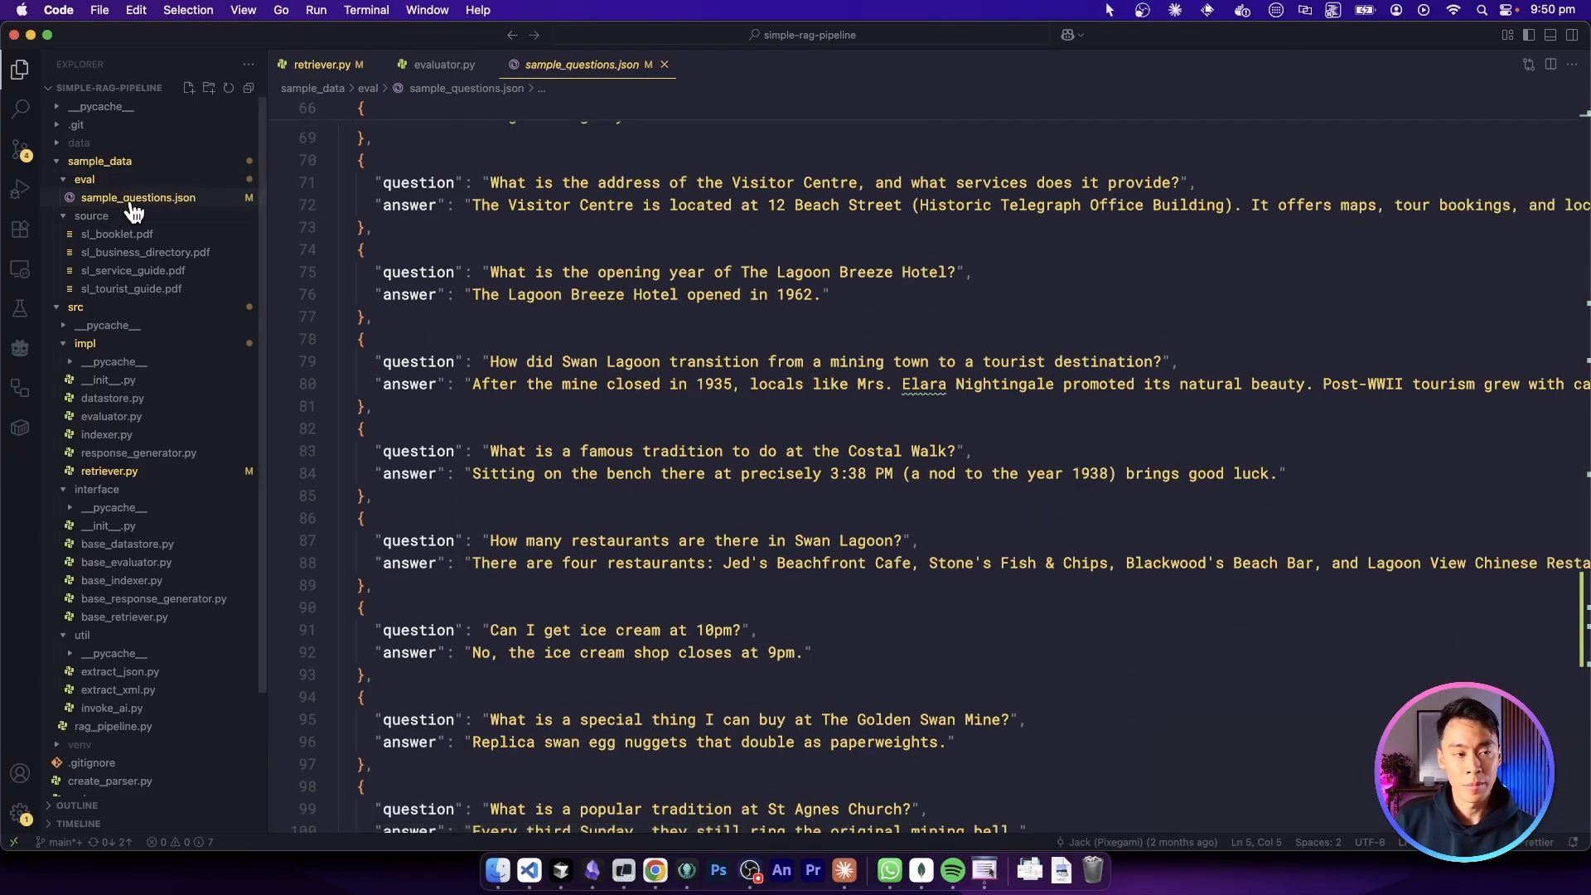
{"action": "scroll", "scroll_direction": "down", "scroll_amount": 3}
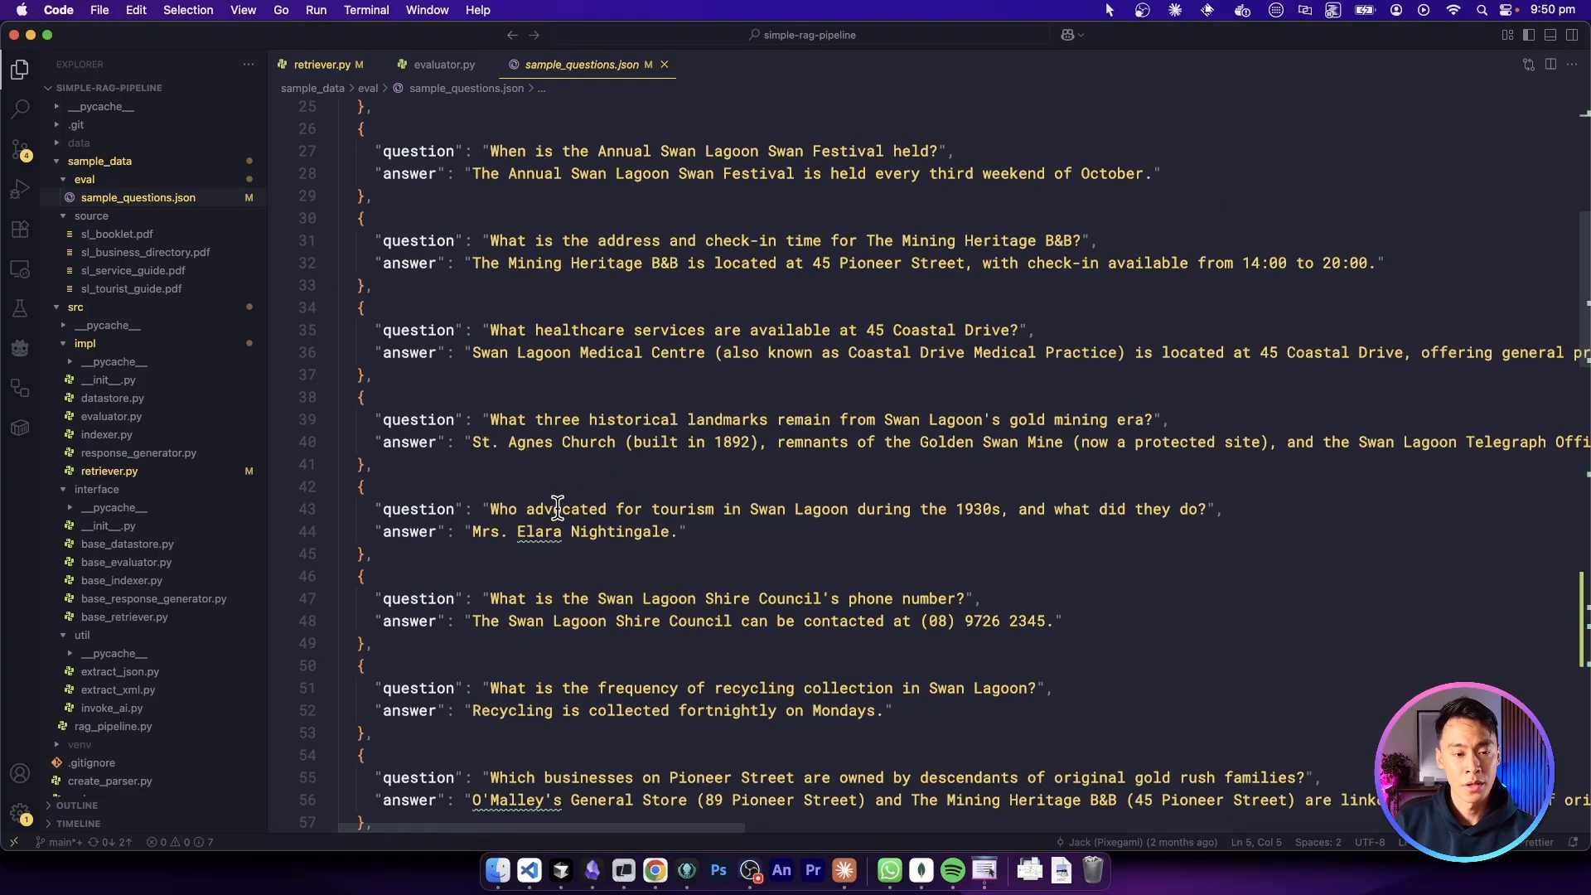
{"action": "left_click", "coordinate": [116, 234]}
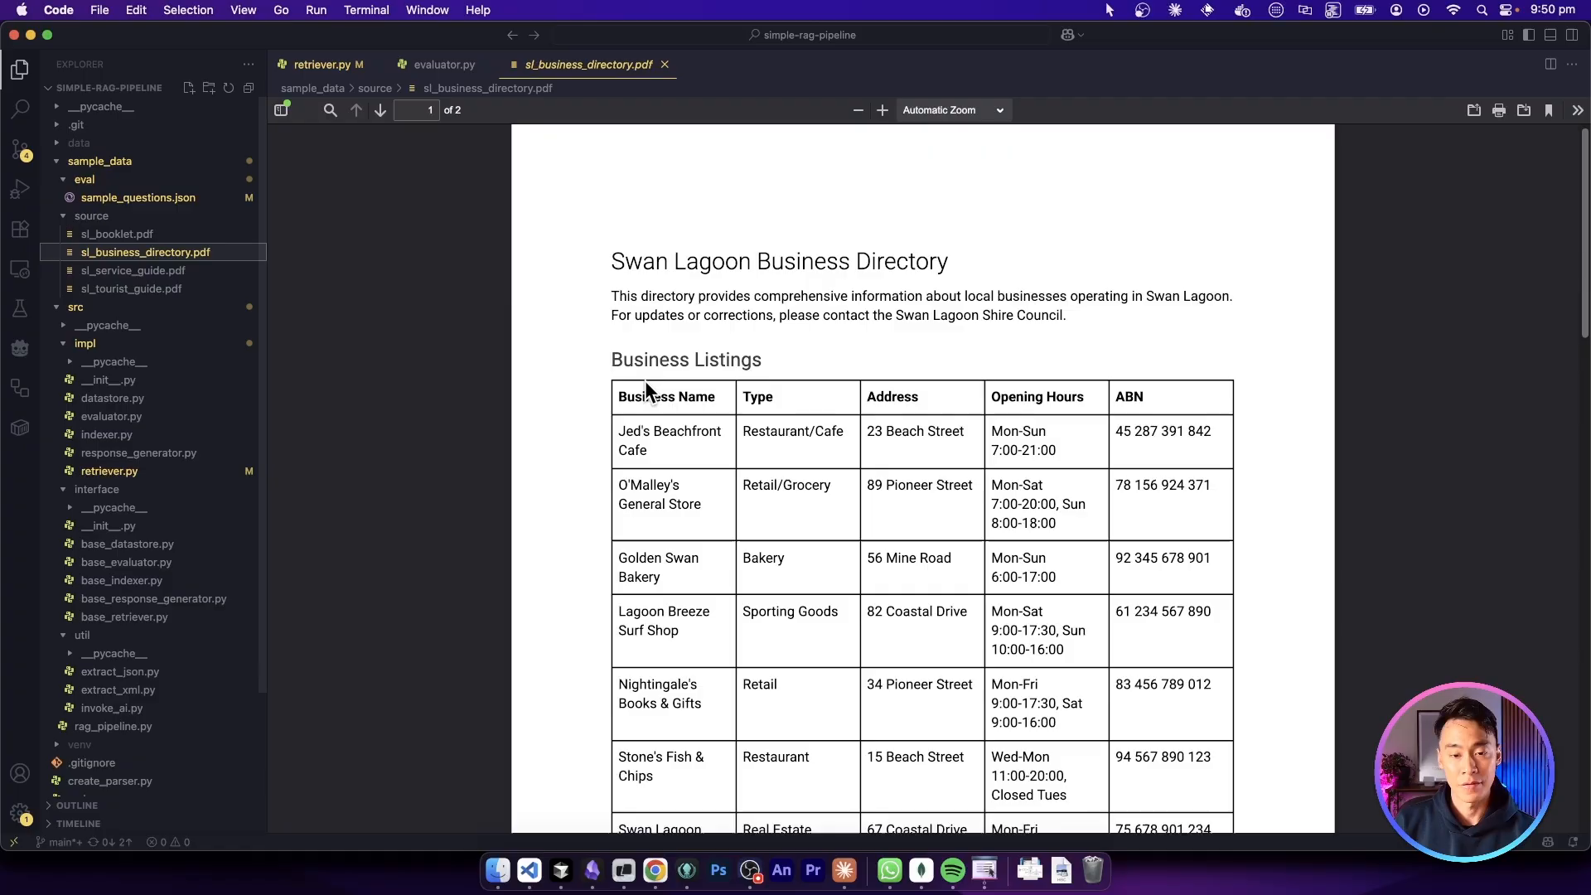
{"action": "scroll", "scroll_direction": "down", "scroll_amount": 3}
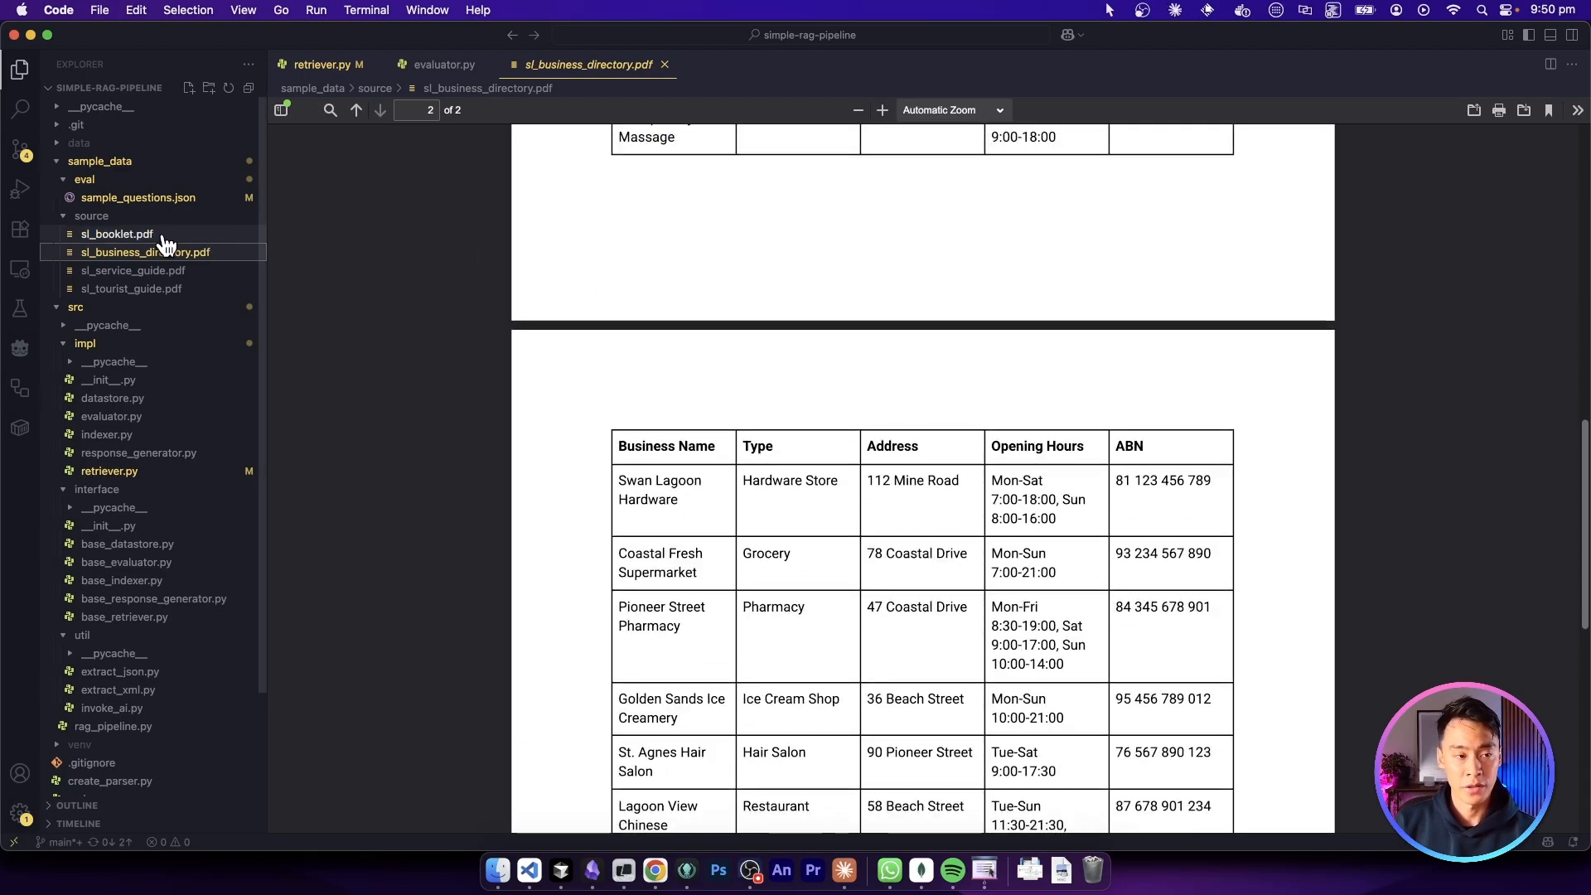
{"action": "left_click", "coordinate": [116, 234]}
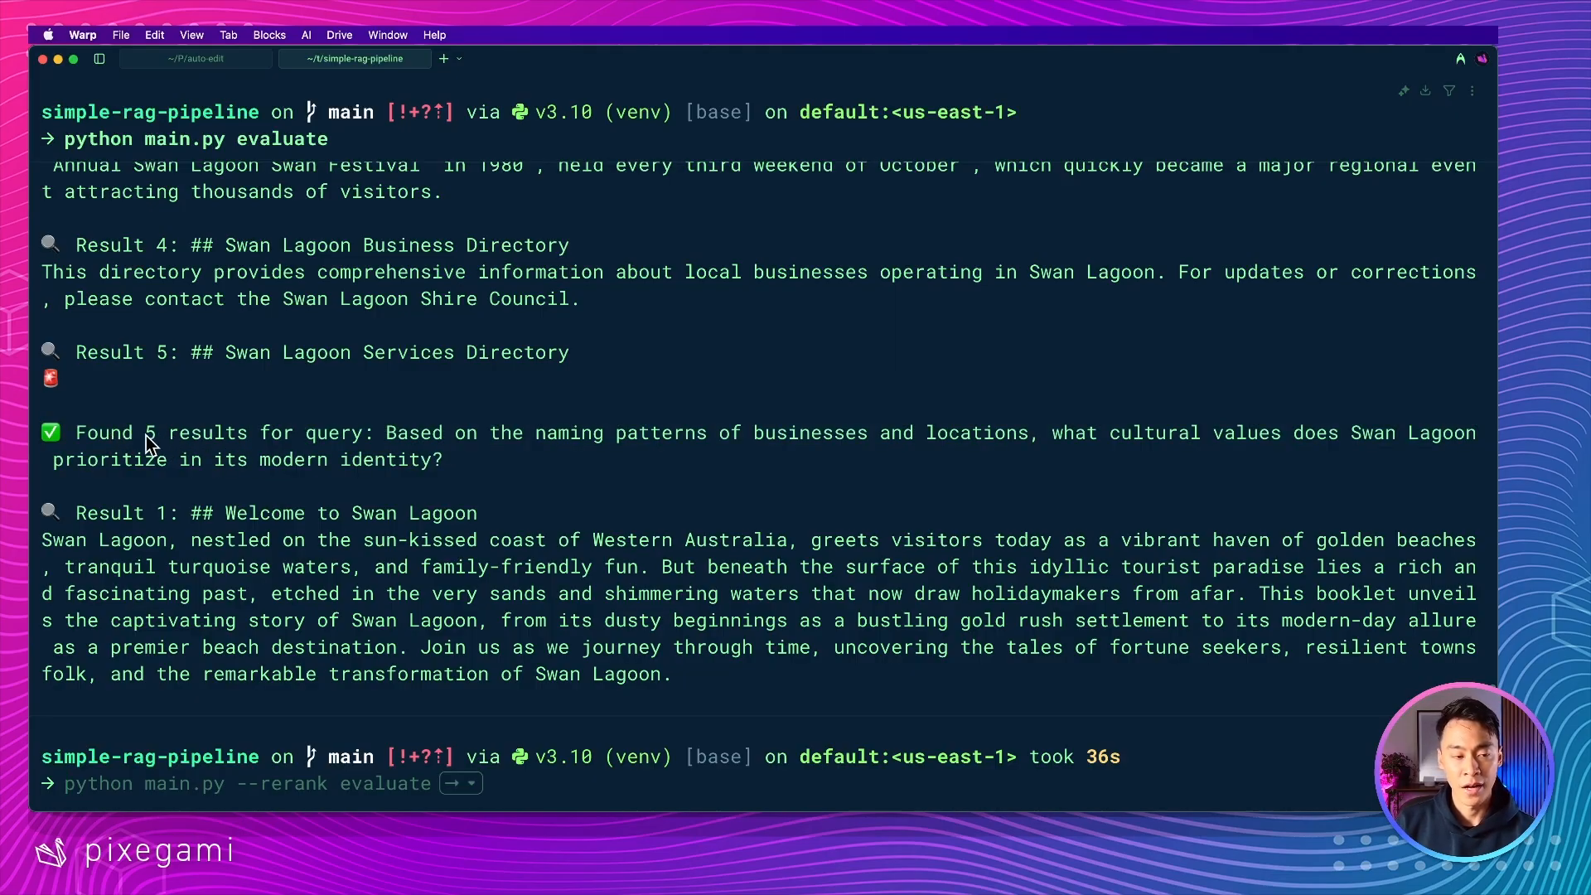
Highlight part of the plain evaluation output showing five retrieved results per query.
{"action": "left_click_drag", "start_coordinate": [386, 432], "coordinate": [441, 459]}
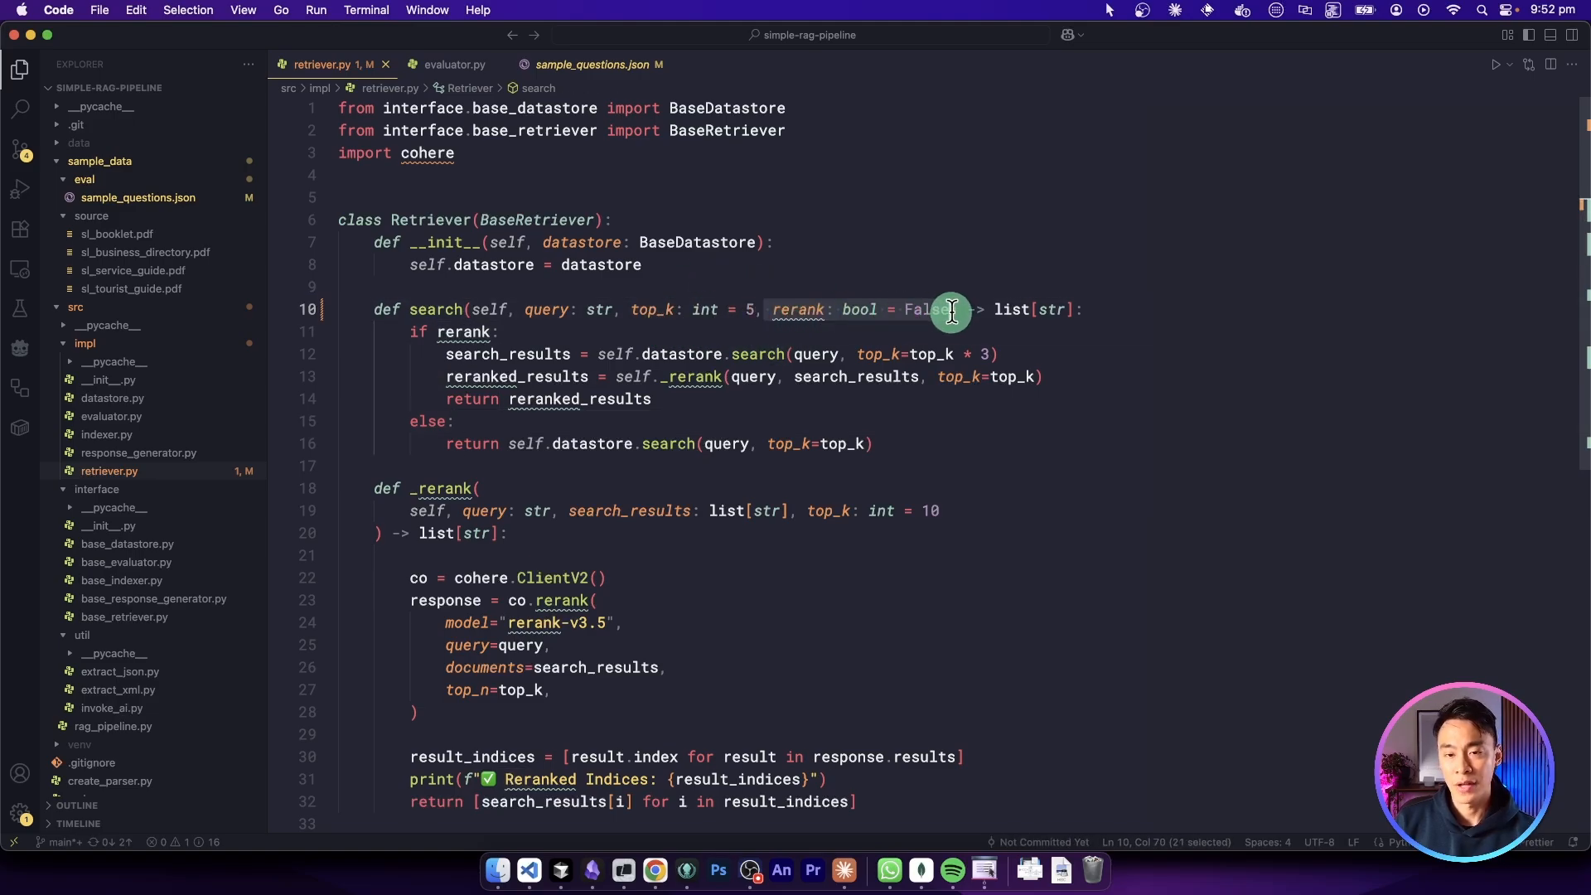
Highlight the rerank parameter in search and the _rerank call on the datastore results.
{"action": "double_click", "coordinate": [800, 309]}
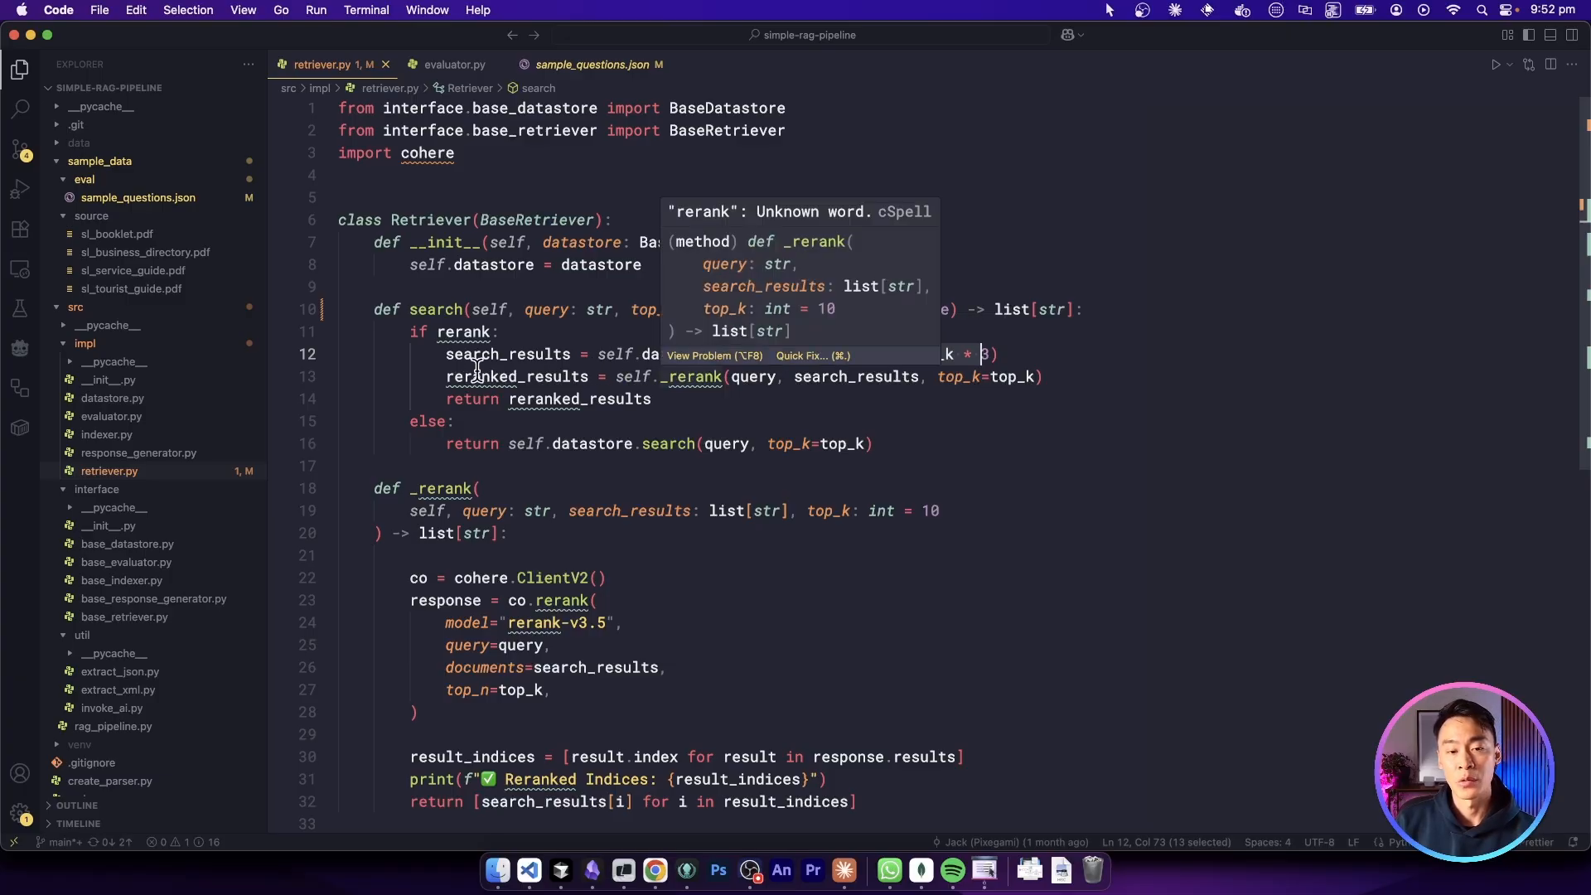
{"action": "double_click", "coordinate": [1013, 376]}
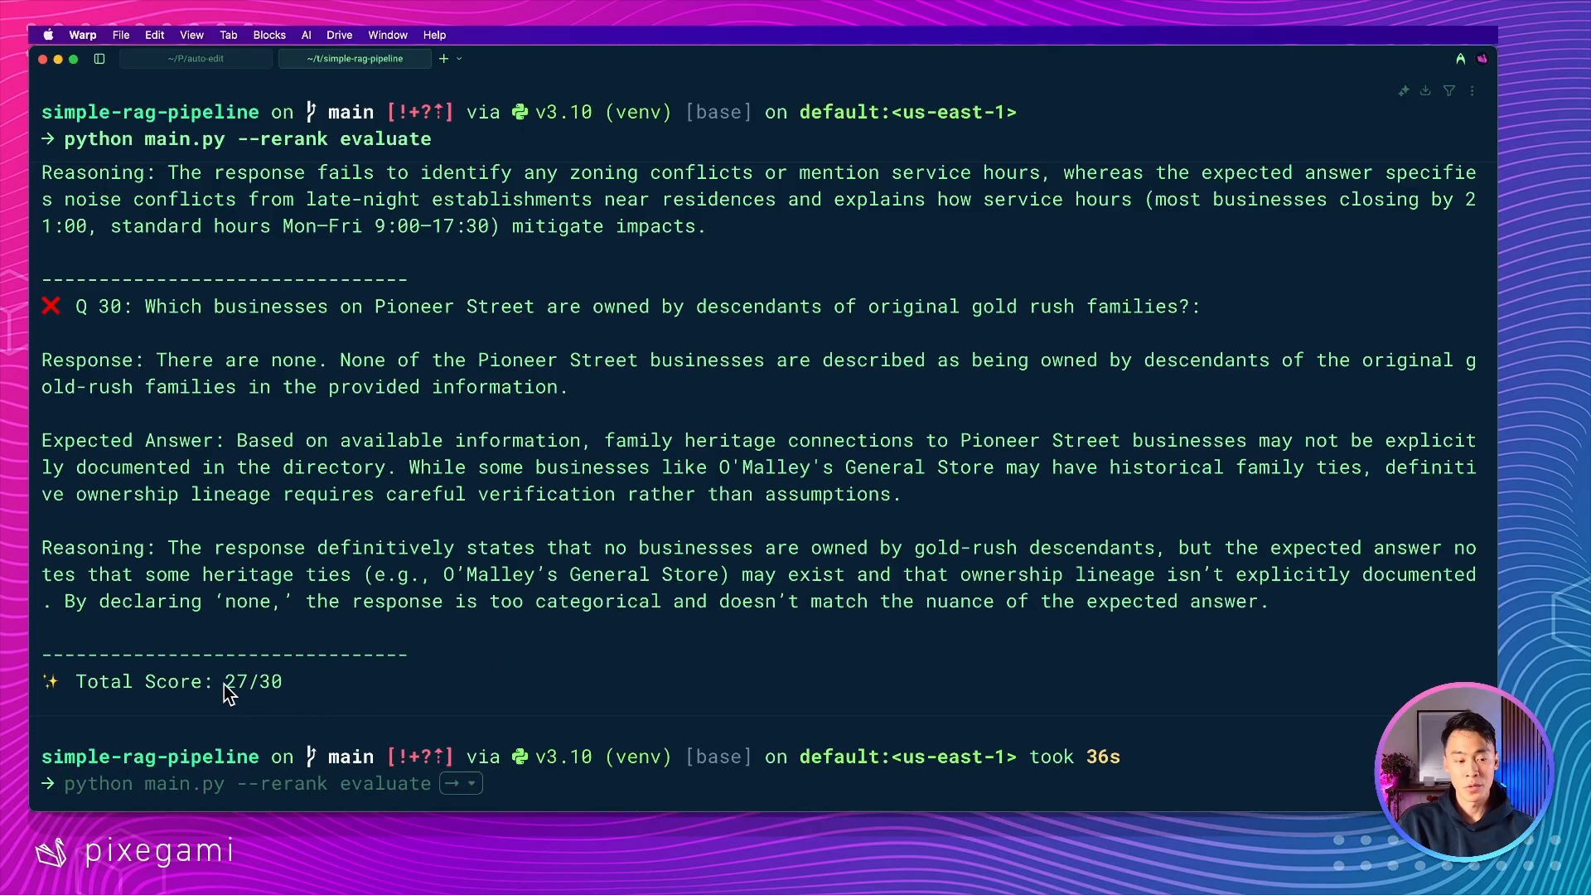
{"action": "mouse_move", "coordinate": [286, 693]}
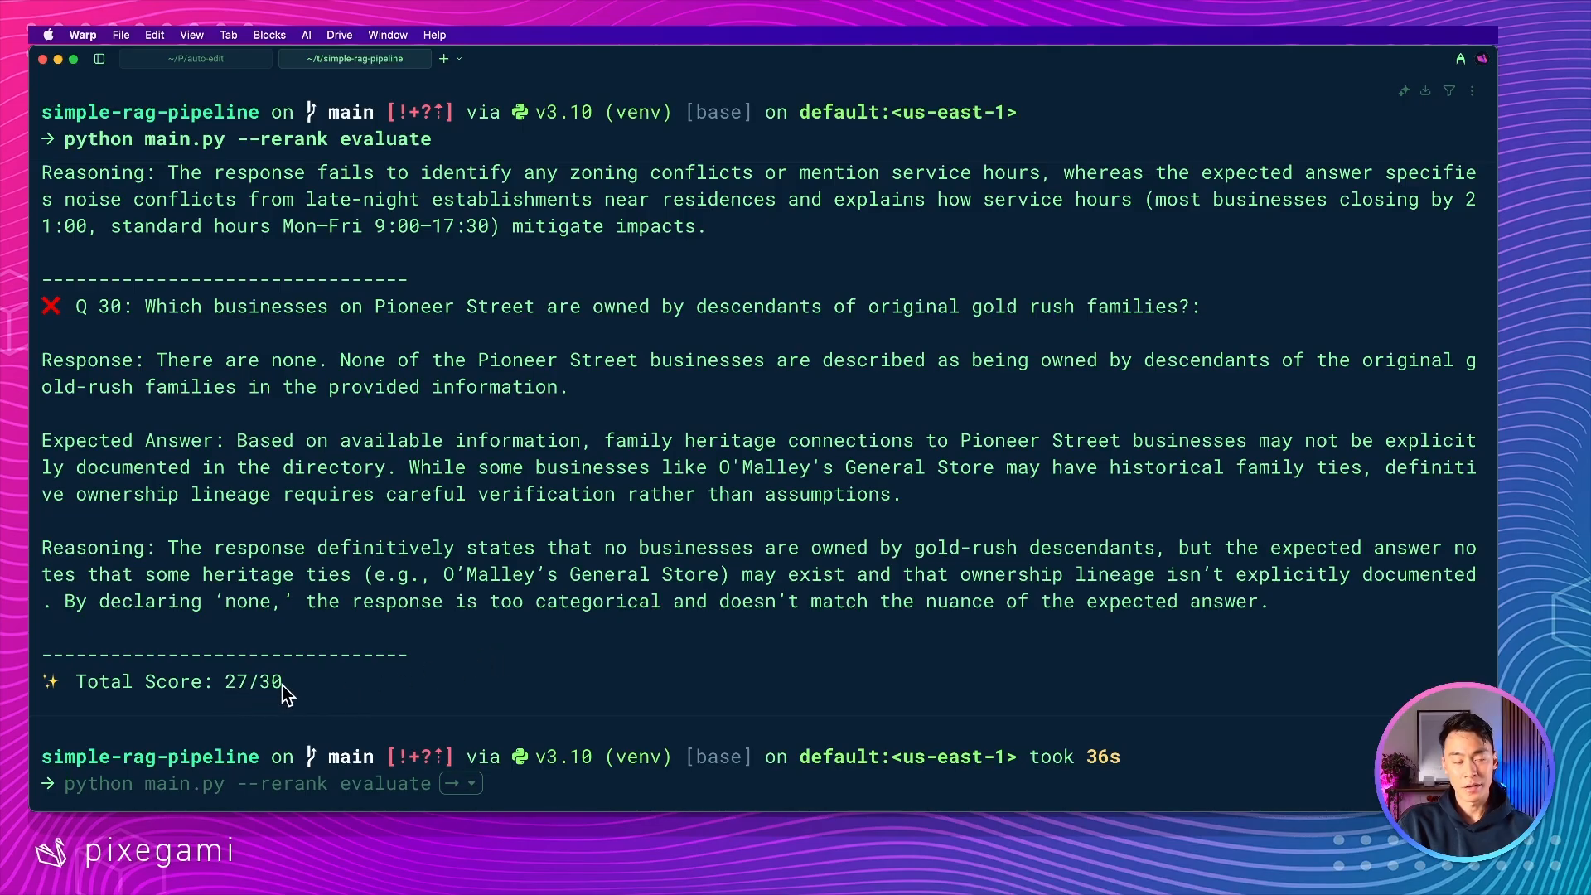
{"action": "mouse_move", "coordinate": [355, 700]}
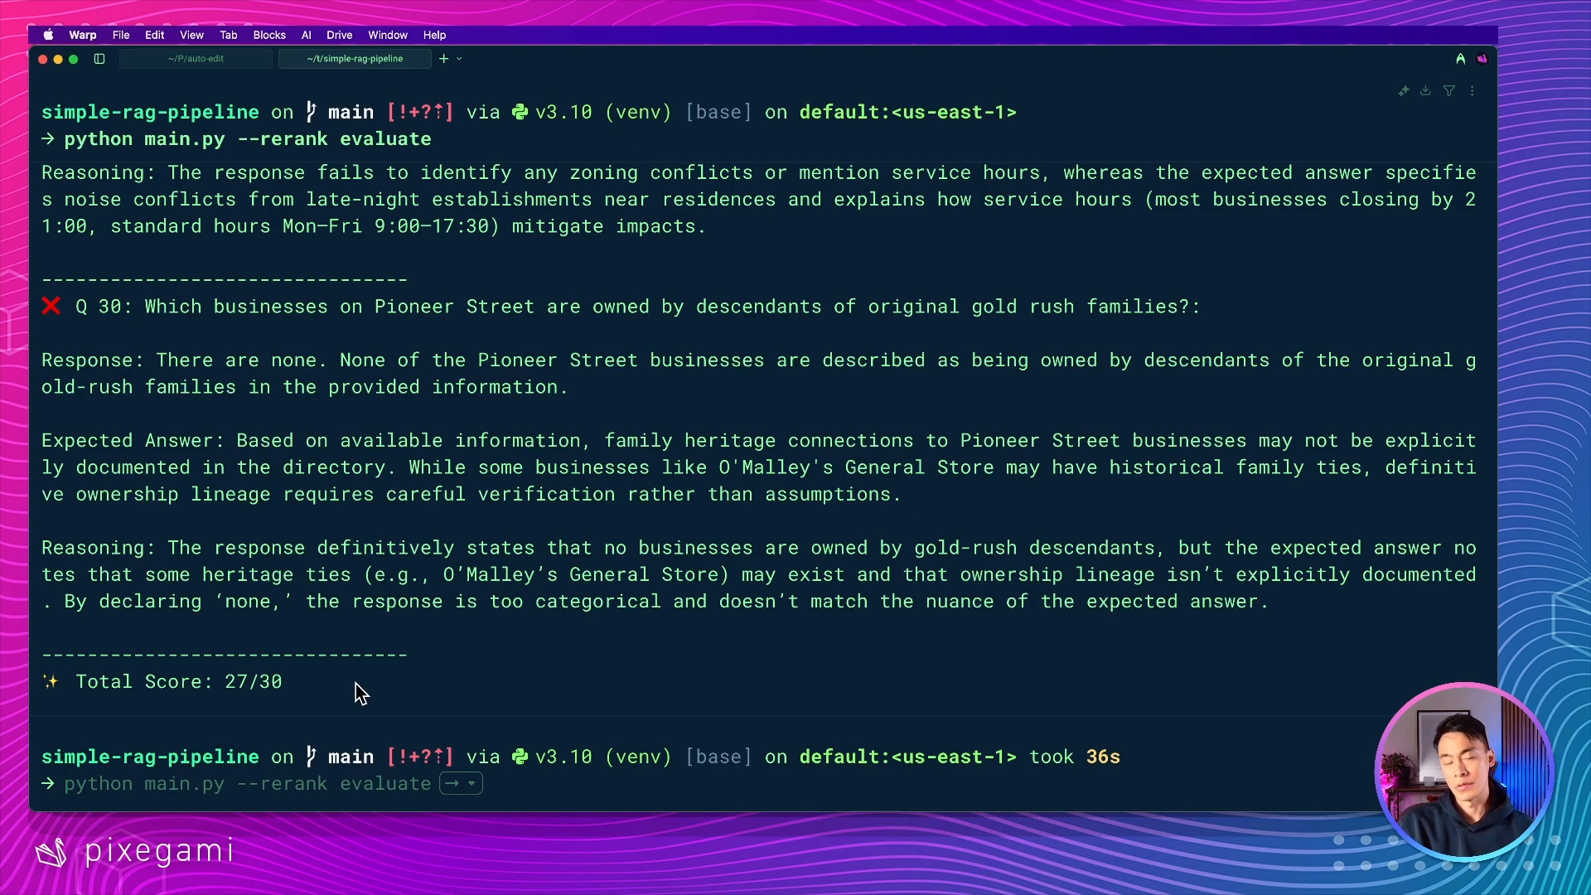
{"action": "mouse_move", "coordinate": [494, 630]}
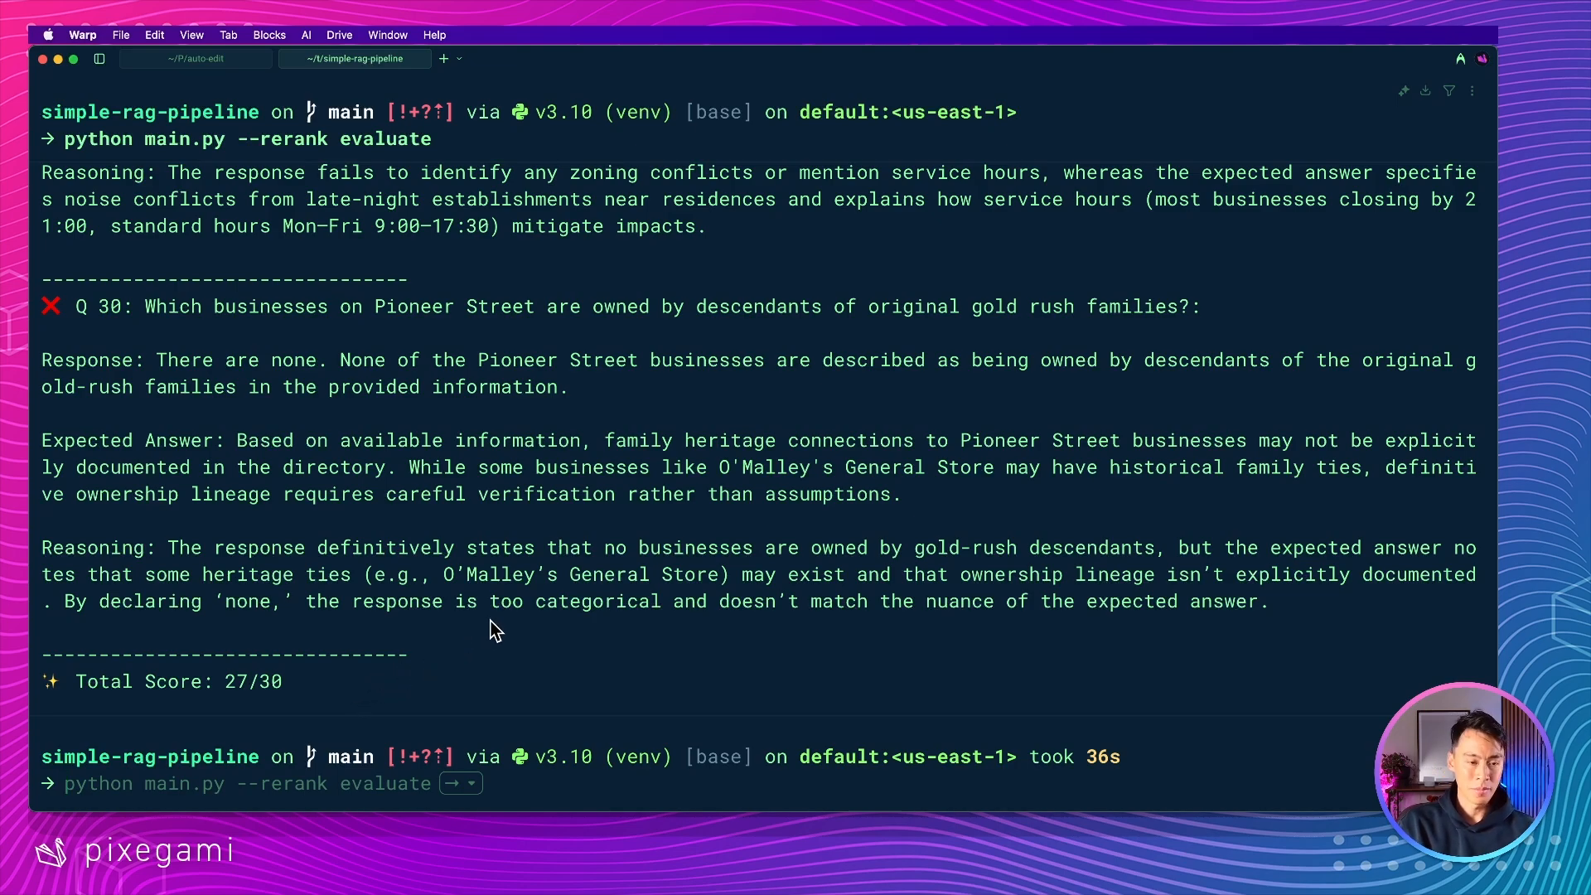
{"action": "mouse_move", "coordinate": [497, 645]}
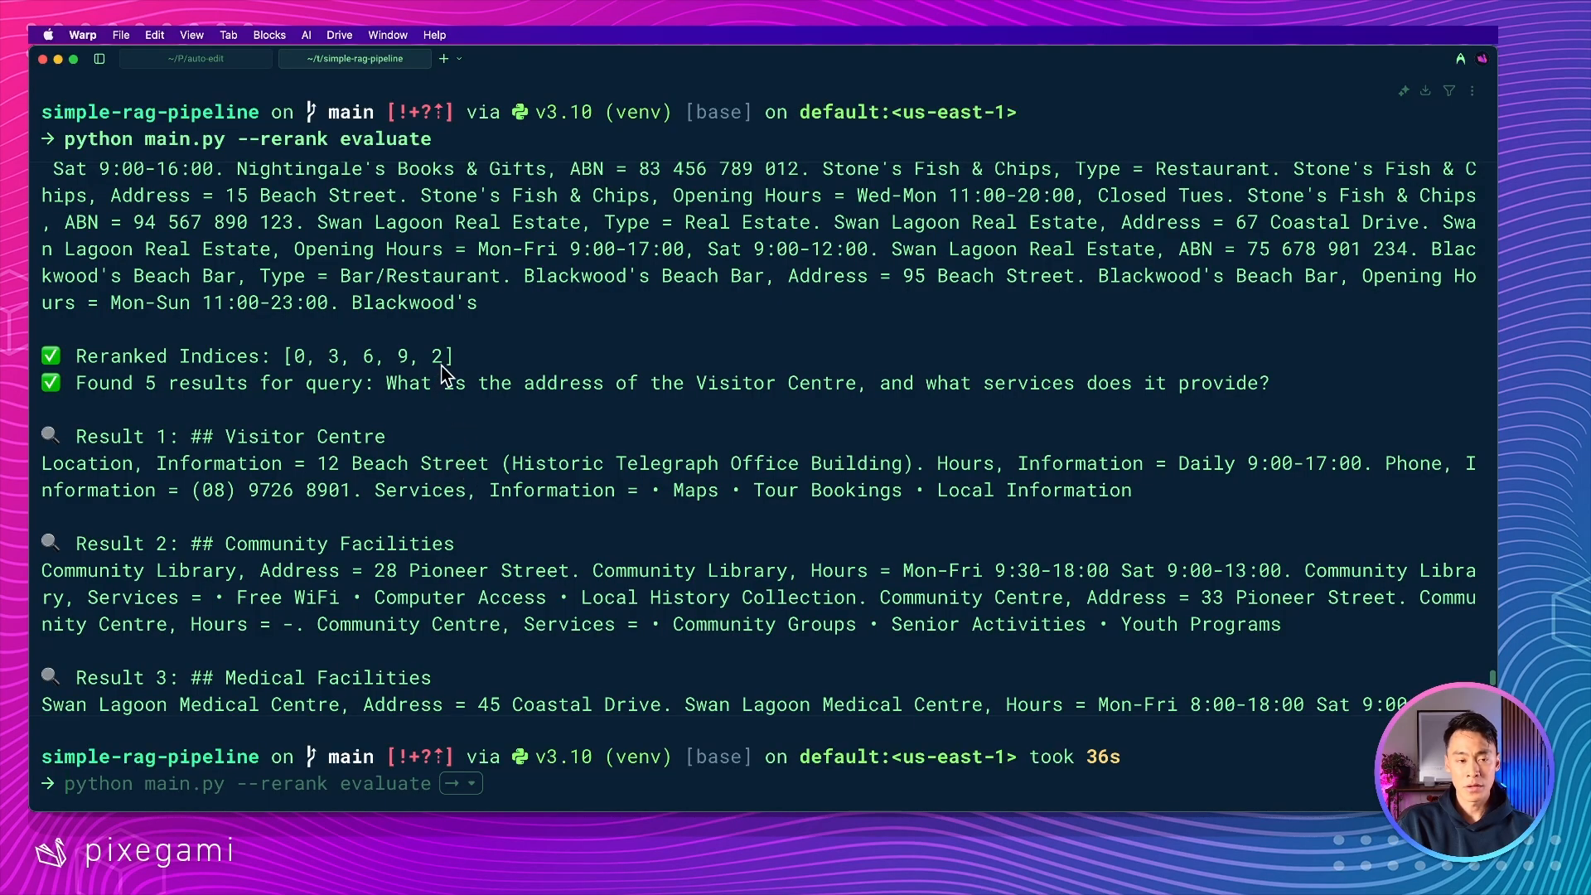
Highlight the Reranked Indices [0, 3, 6, 9, 2] logged for the Visitor Centre query.
{"action": "left_click_drag", "start_coordinate": [295, 356], "coordinate": [446, 357]}
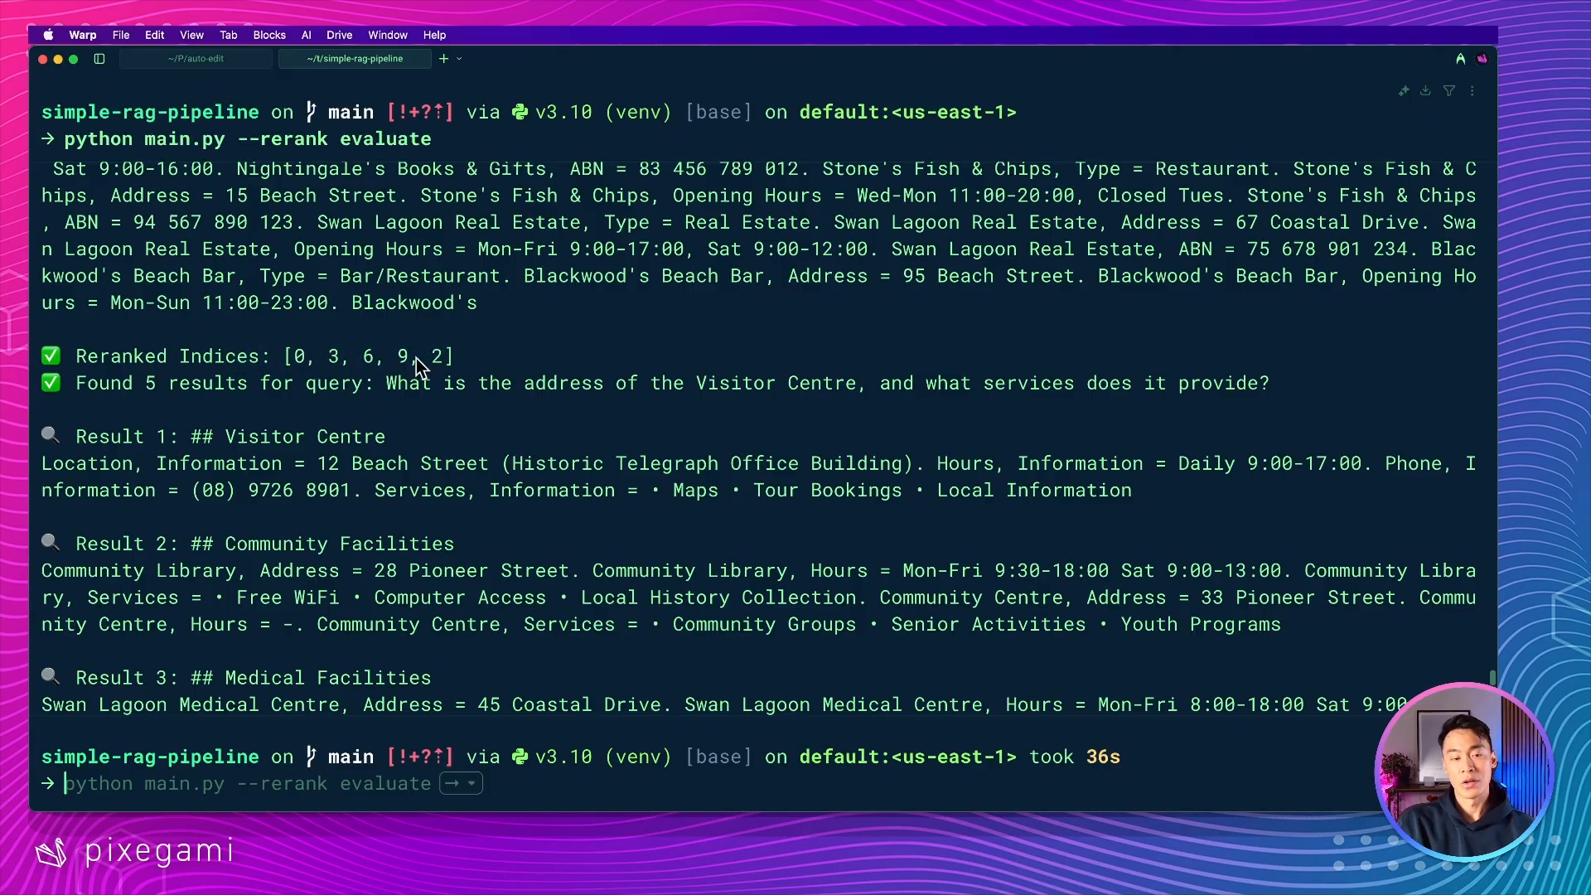
{"action": "mouse_move", "coordinate": [464, 373]}
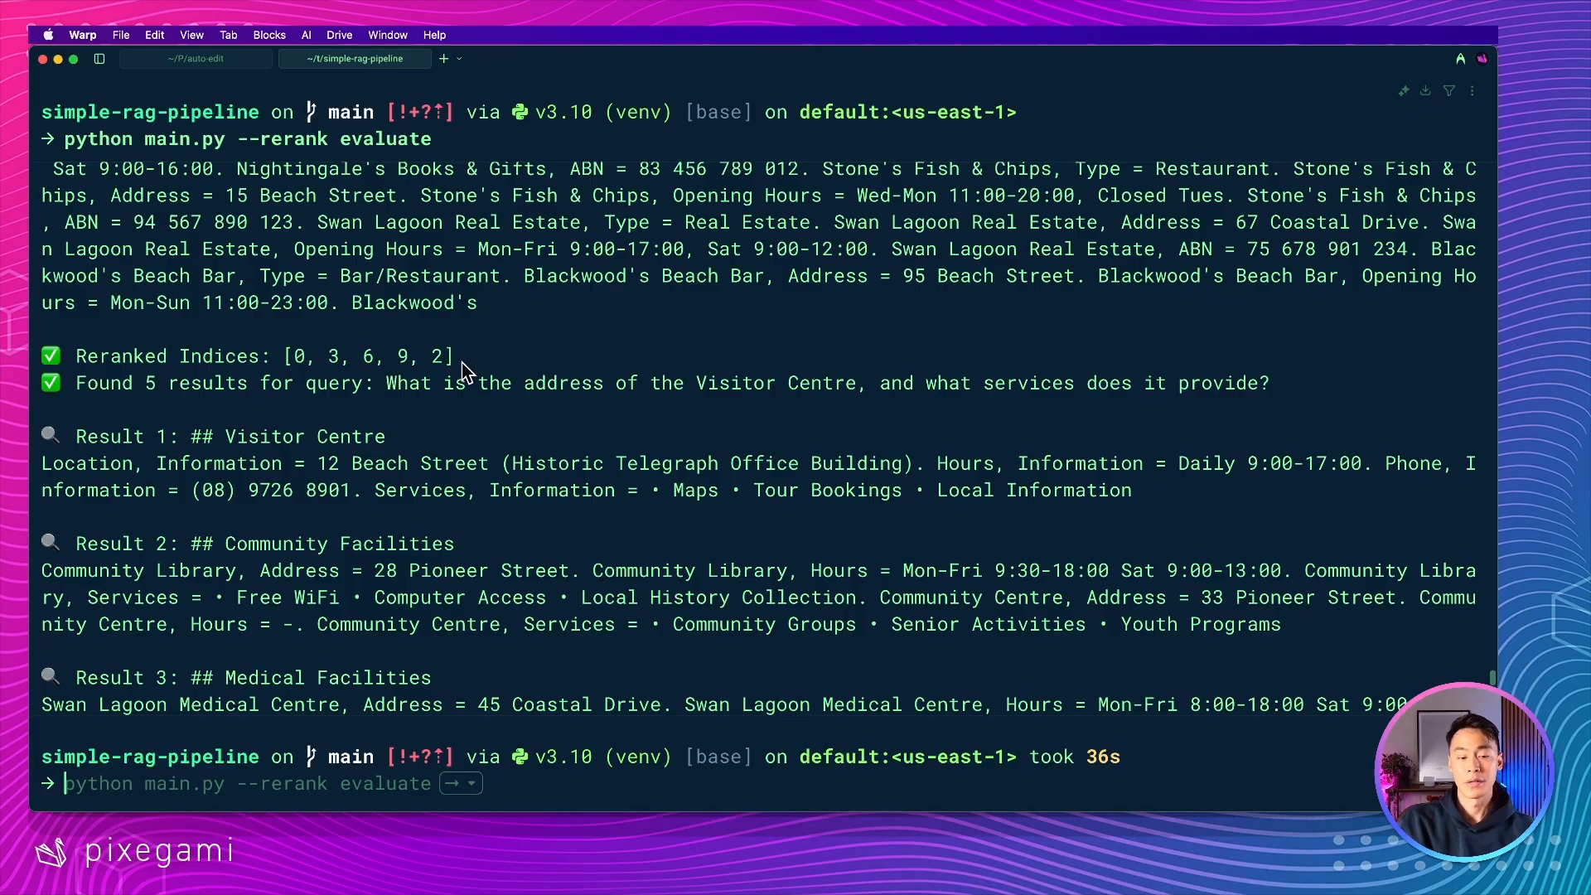
{"action": "left_click_drag", "start_coordinate": [292, 355], "coordinate": [454, 355]}
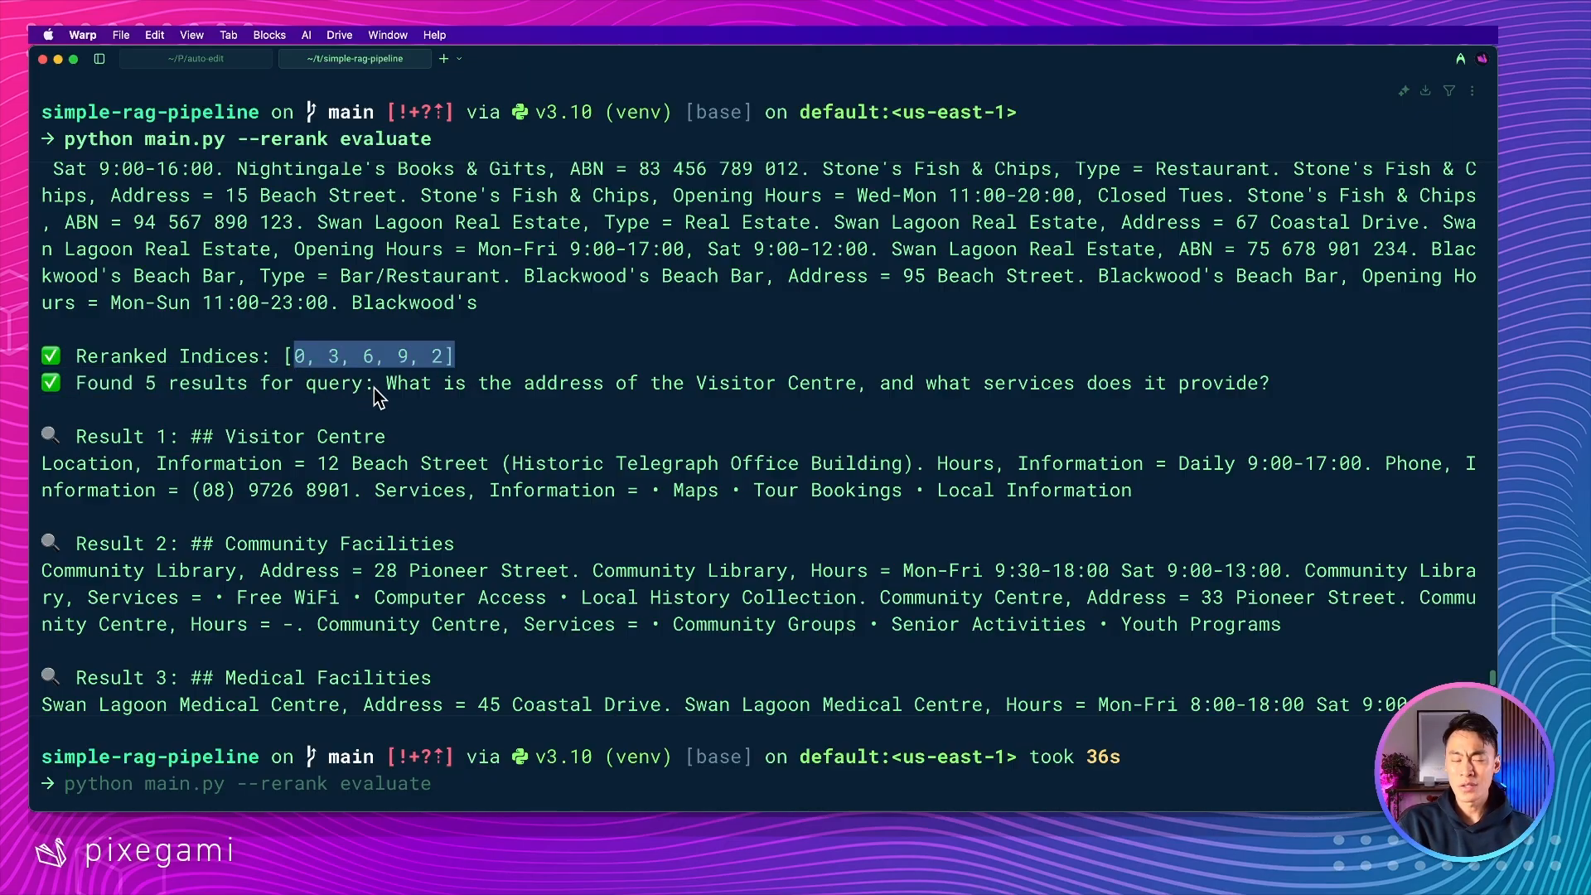
{"action": "mouse_move", "coordinate": [413, 397]}
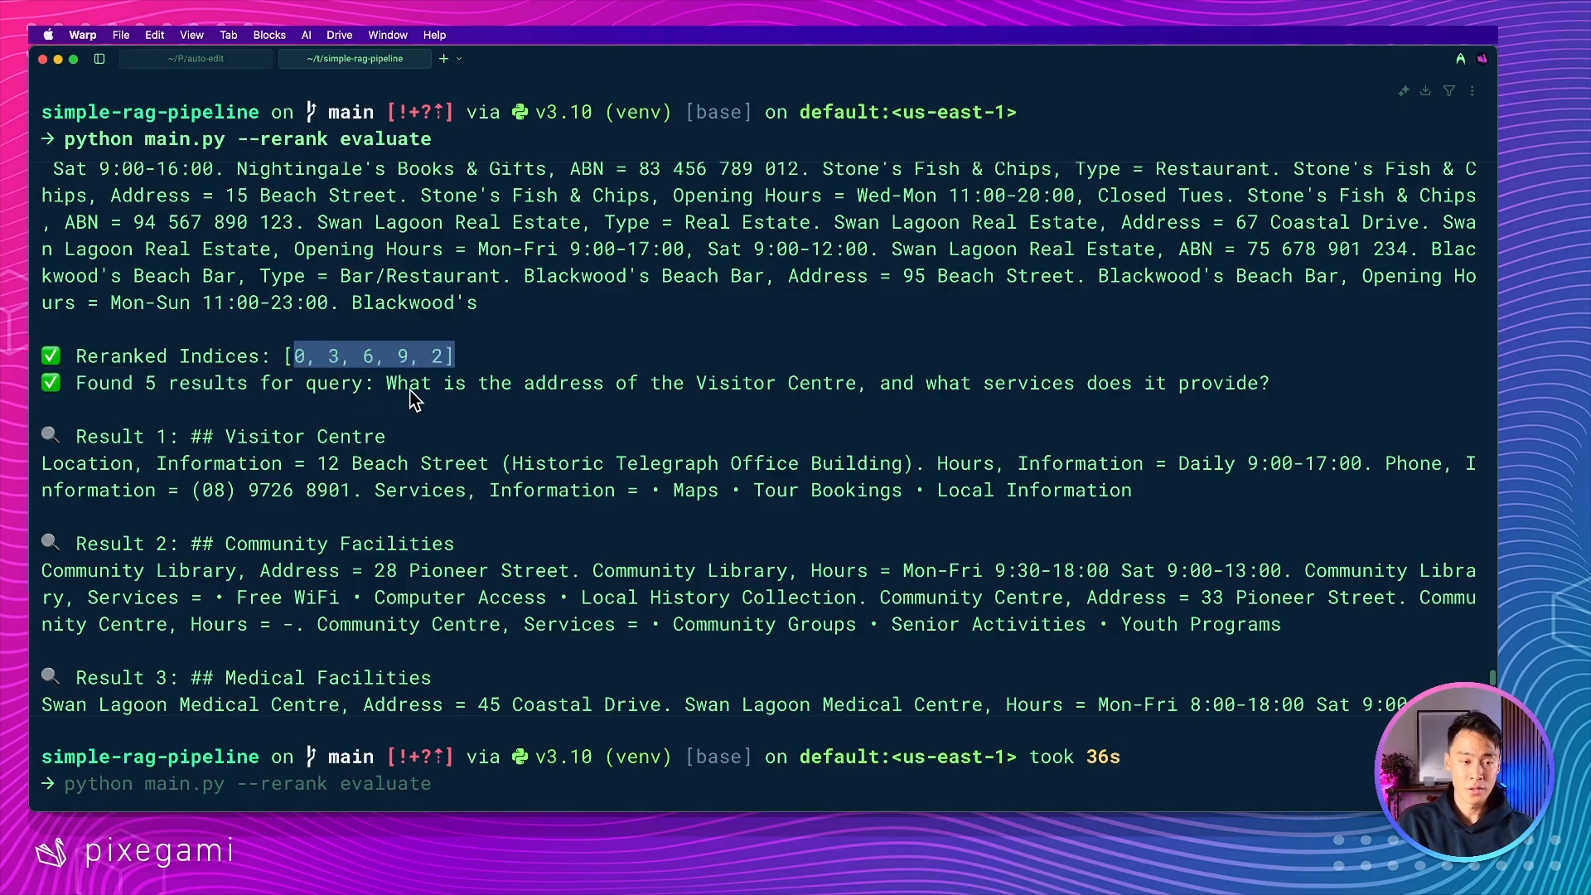